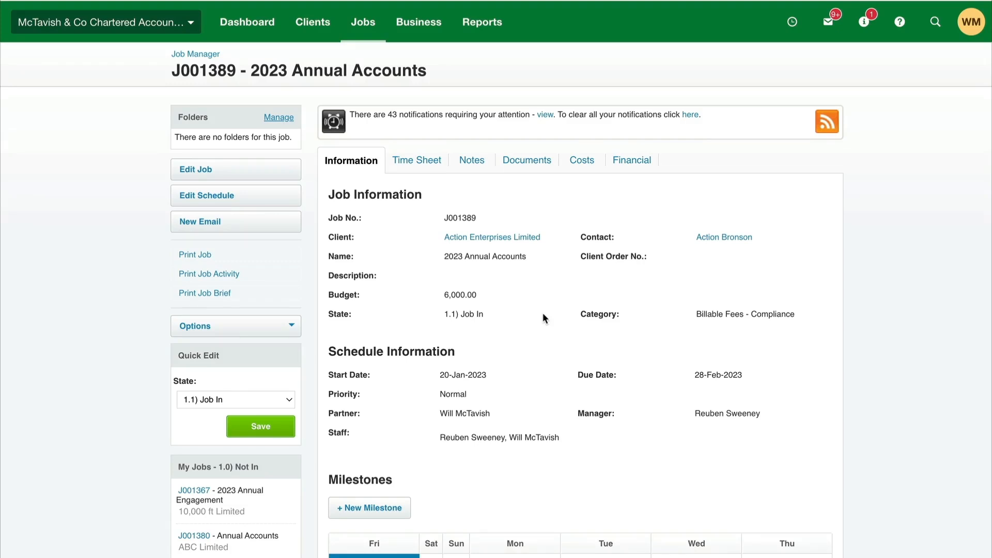
mouse_move(487, 296)
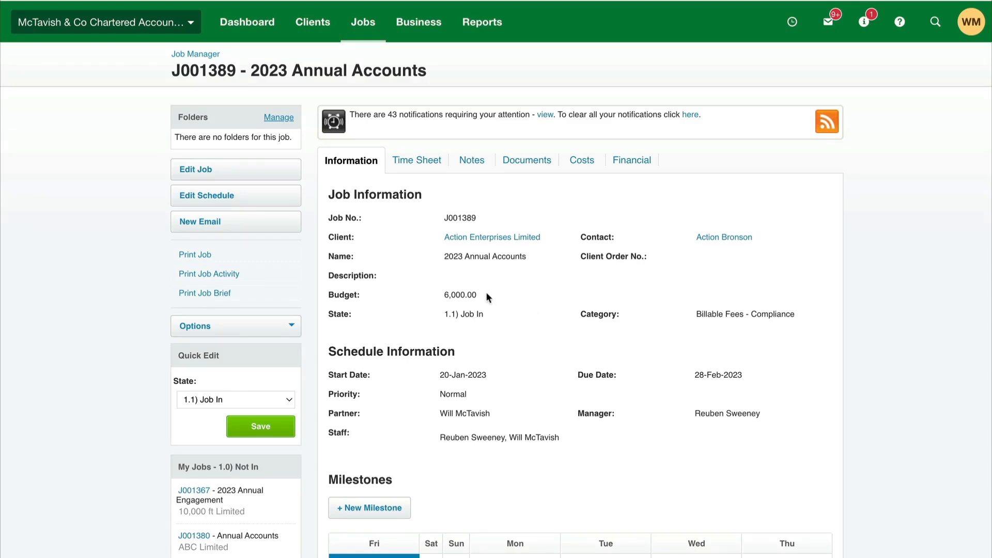
mouse_move(479, 304)
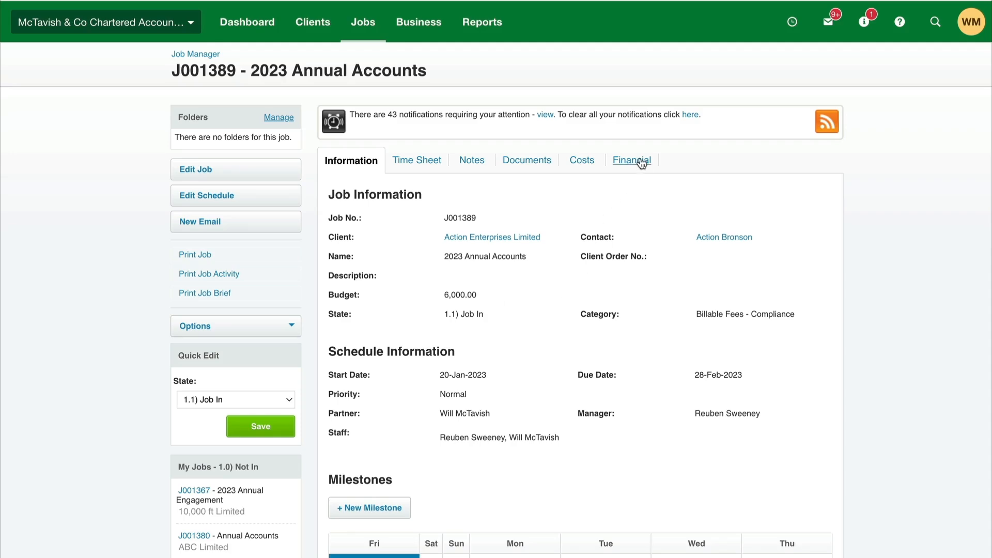
- Review J001389's Financial tab: estimated billings of 27 hours, 6,210.00 including GST
left_click(631, 160)
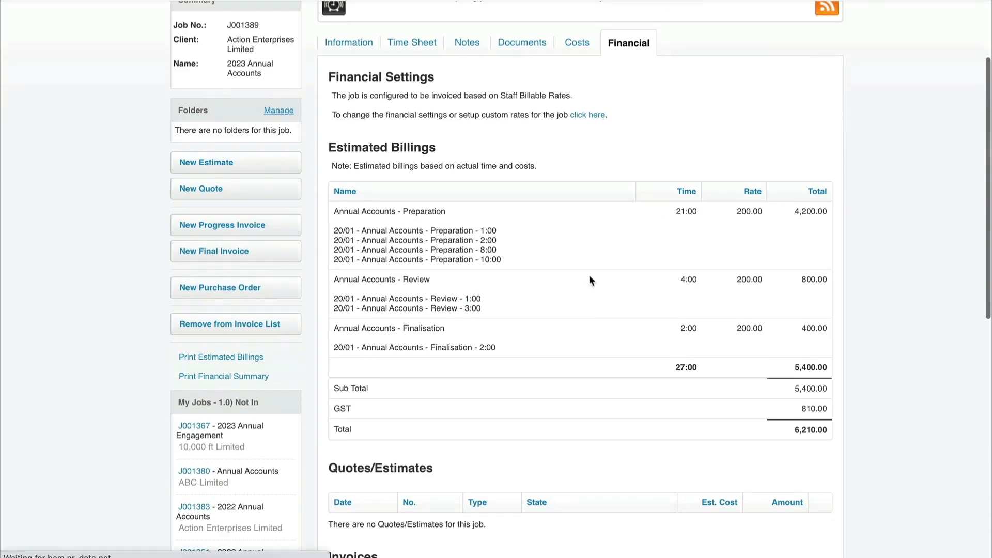
mouse_move(666, 397)
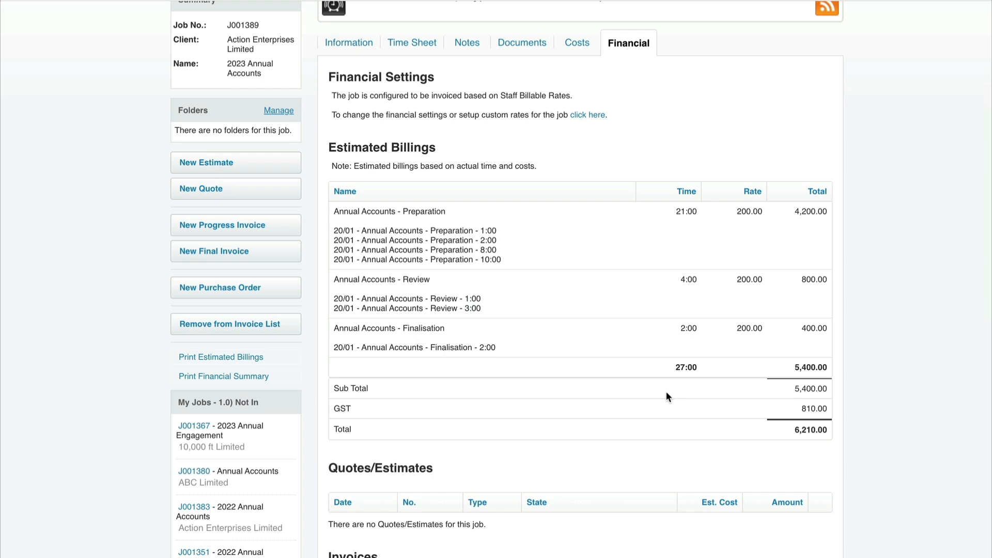
scroll("down", 3)
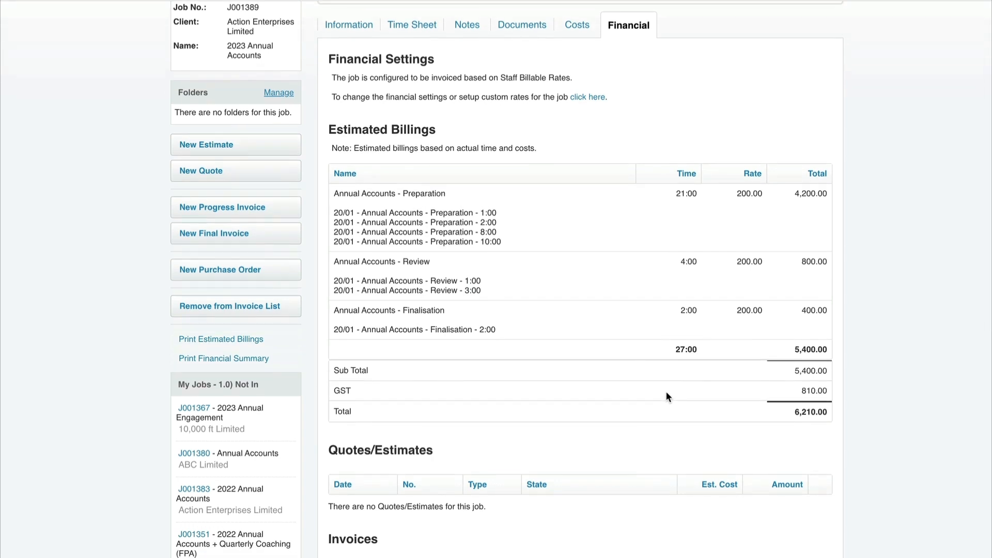
scroll("down", 3)
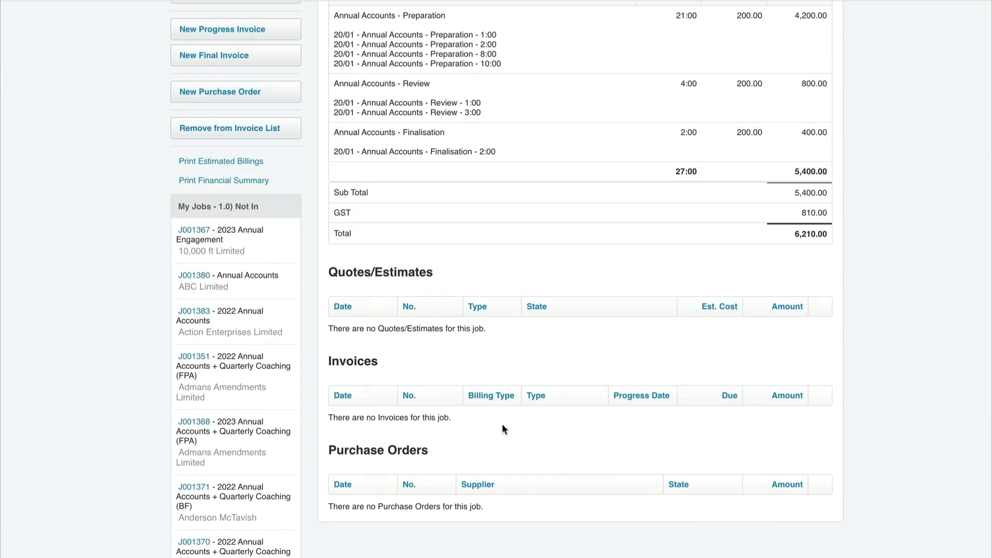
scroll("up", 3)
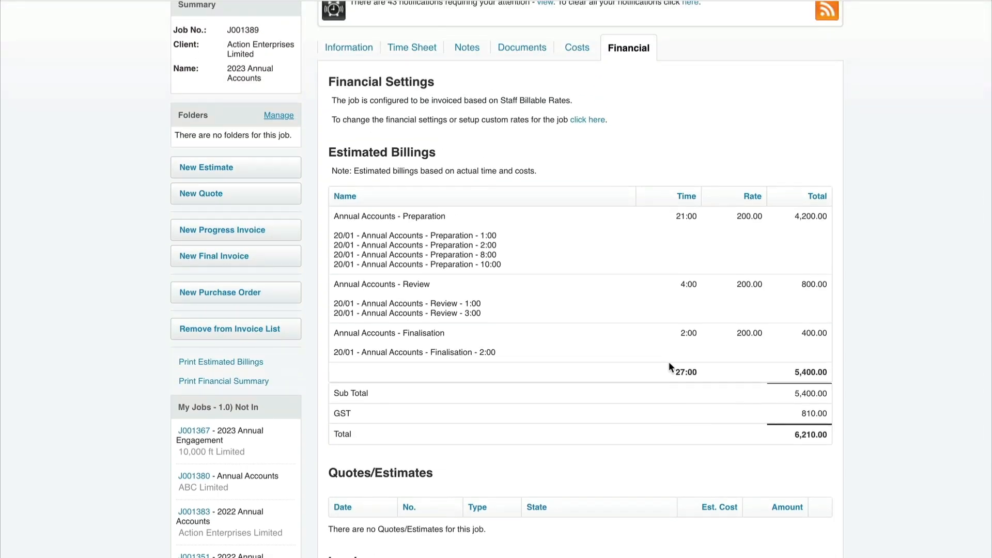
mouse_move(623, 394)
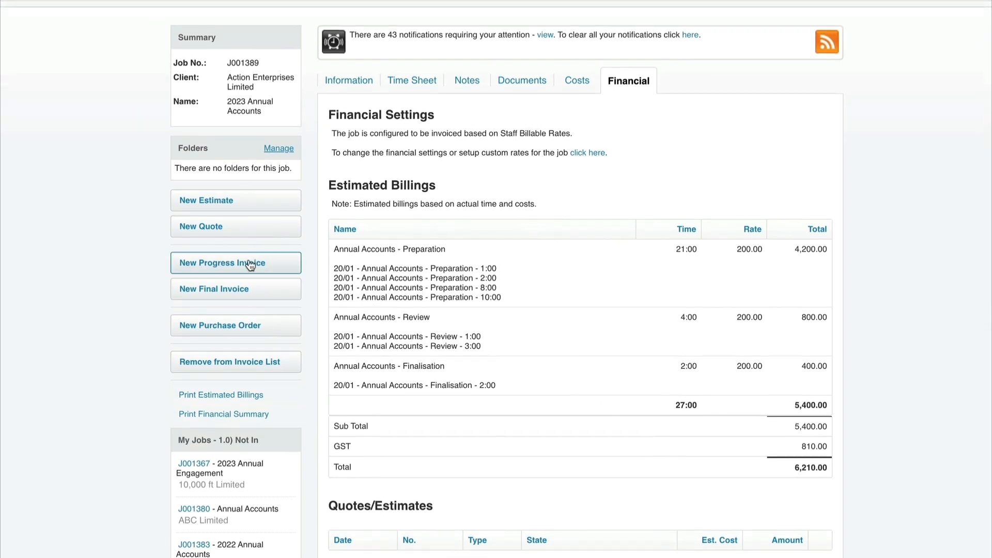
- Start a 6000 progress-amount invoice for J001389 described 'Invoice for Accounting Services'
left_click(236, 263)
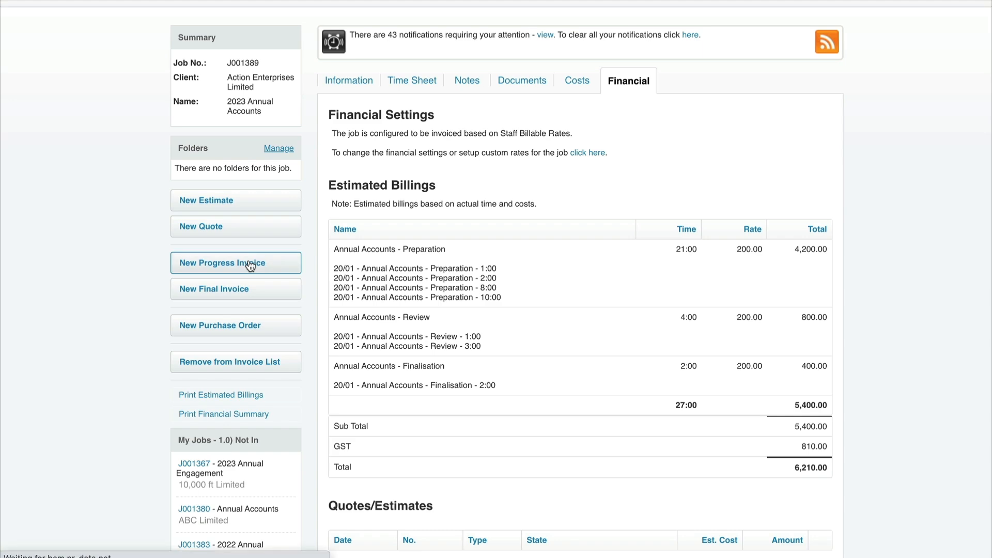
left_click(235, 262)
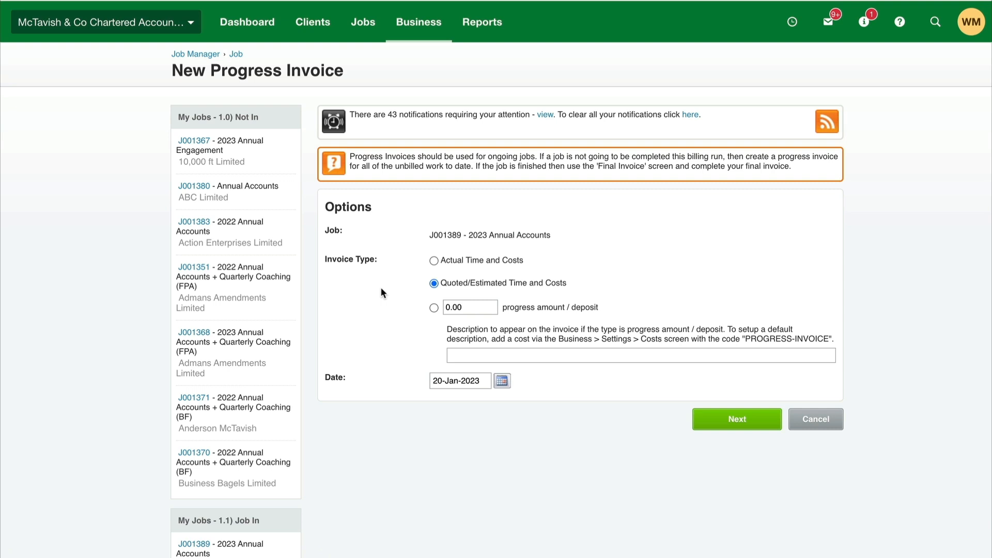
mouse_move(406, 266)
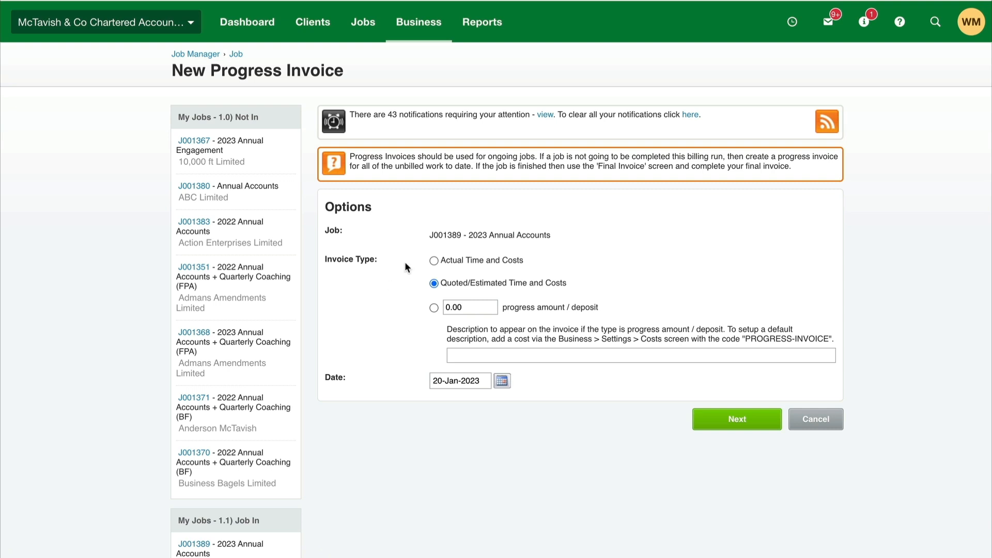
left_click(434, 307)
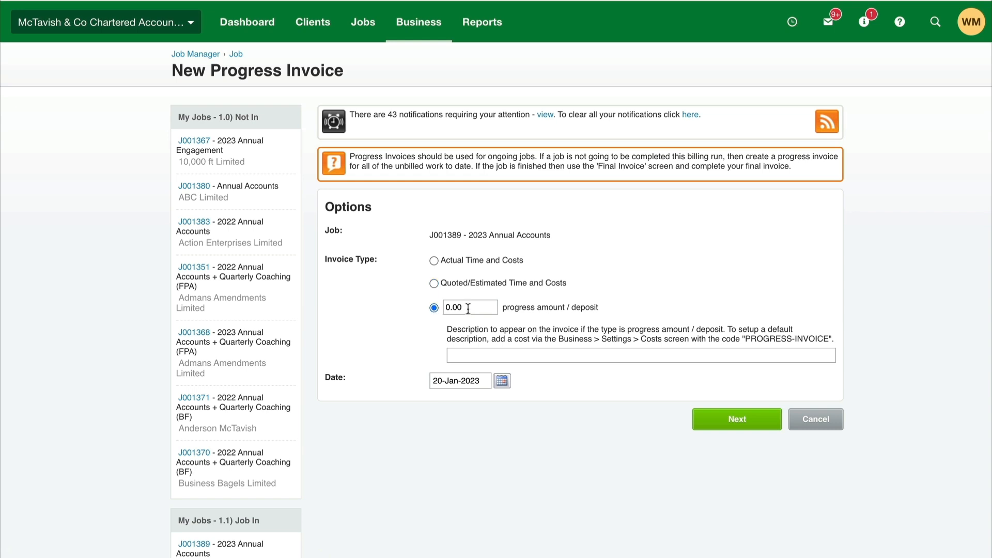
triple_click(470, 308)
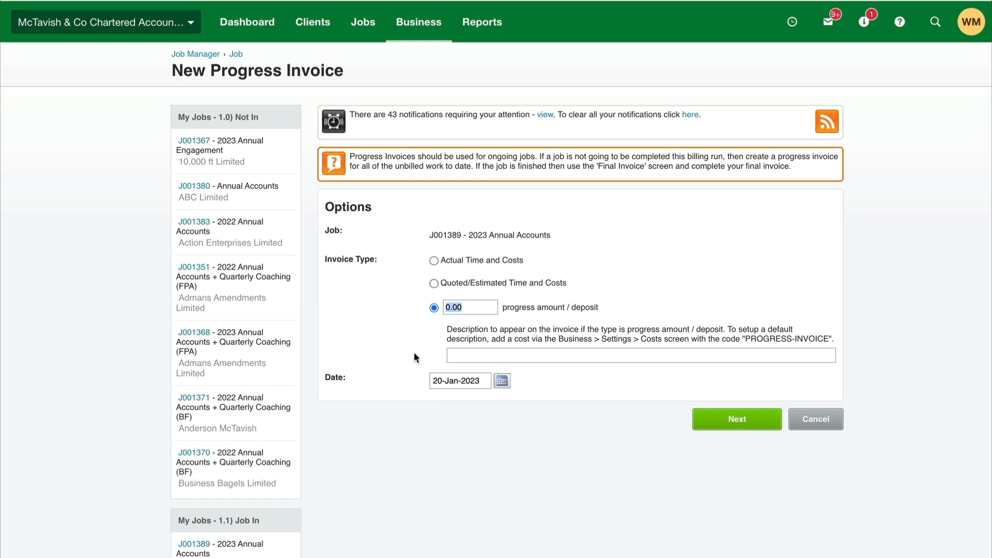
type("6000")
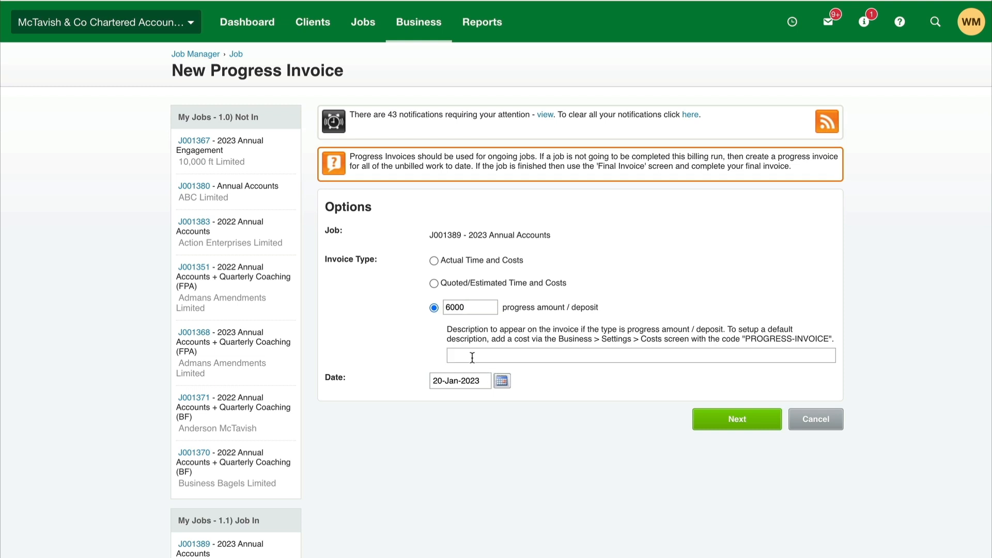
type("Invoice for")
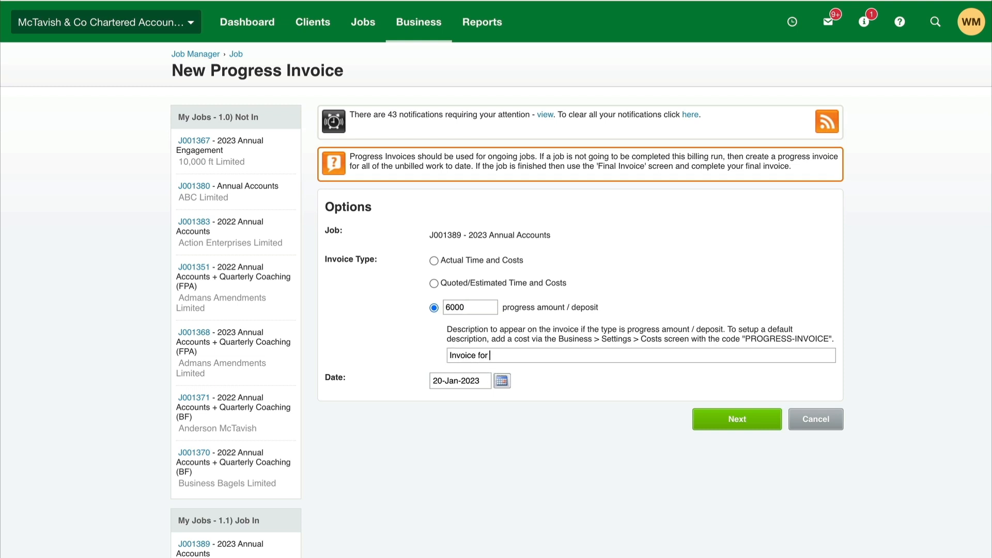
type("Accounting Services")
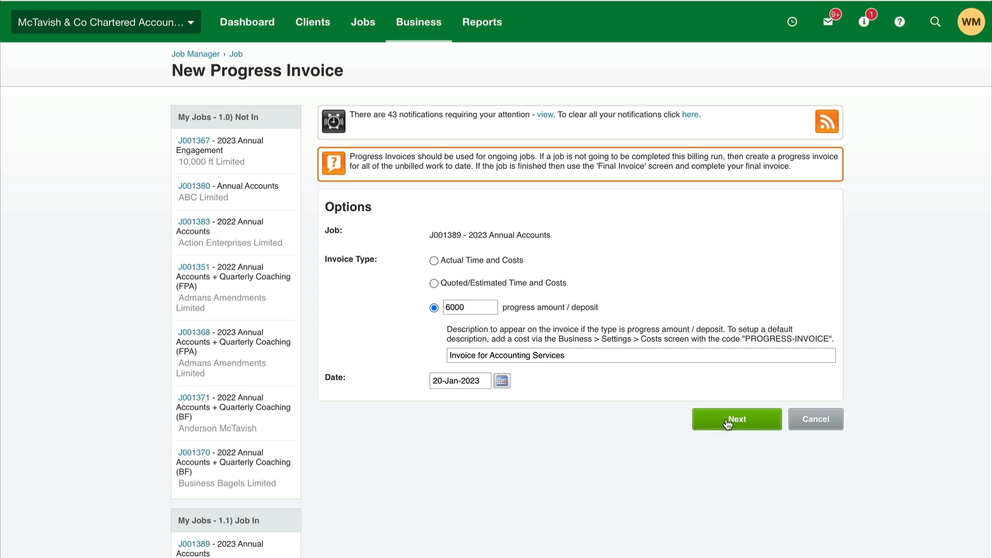
left_click(736, 419)
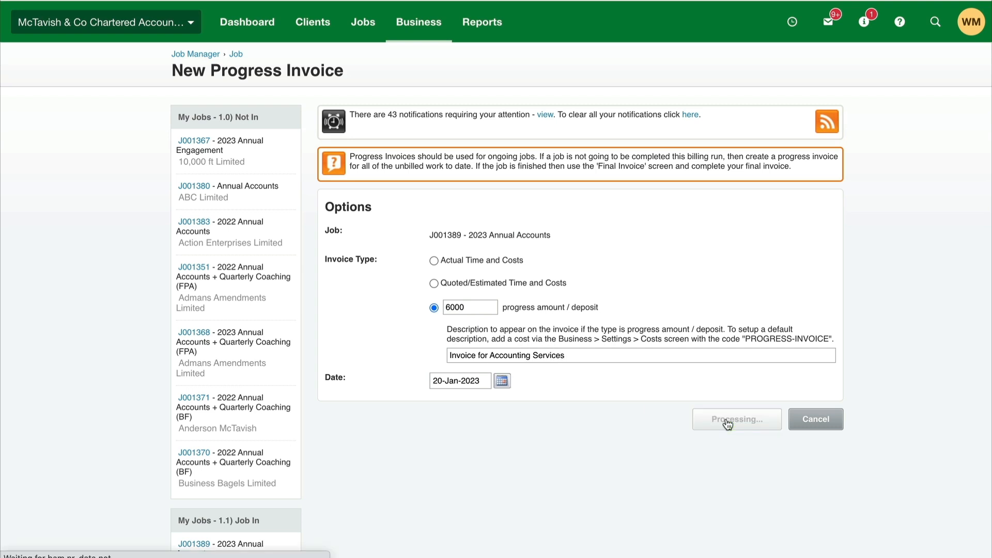
- Approve and print the progress invoice: 6,000.00 line, 900.00 GST, 6,900.00 total
left_click(736, 419)
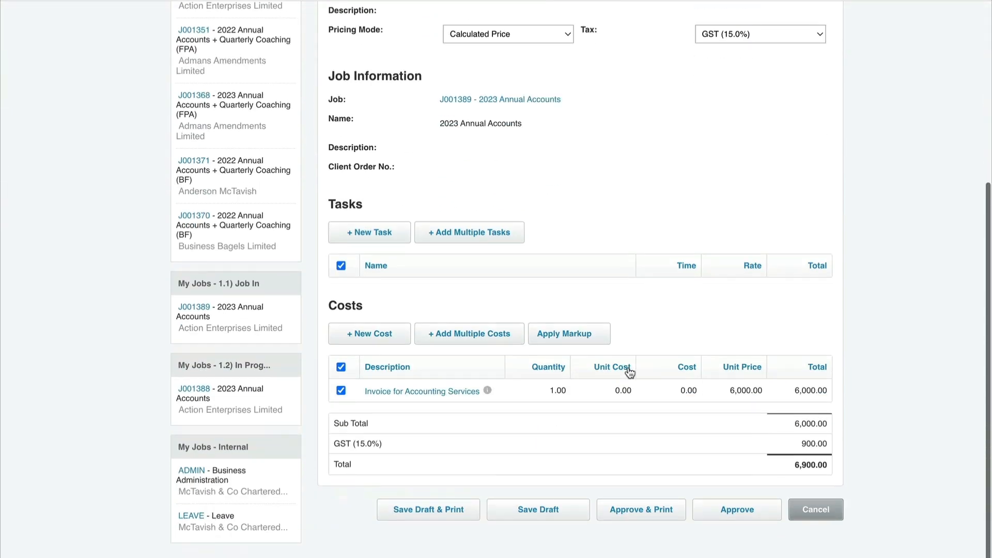
mouse_move(468, 409)
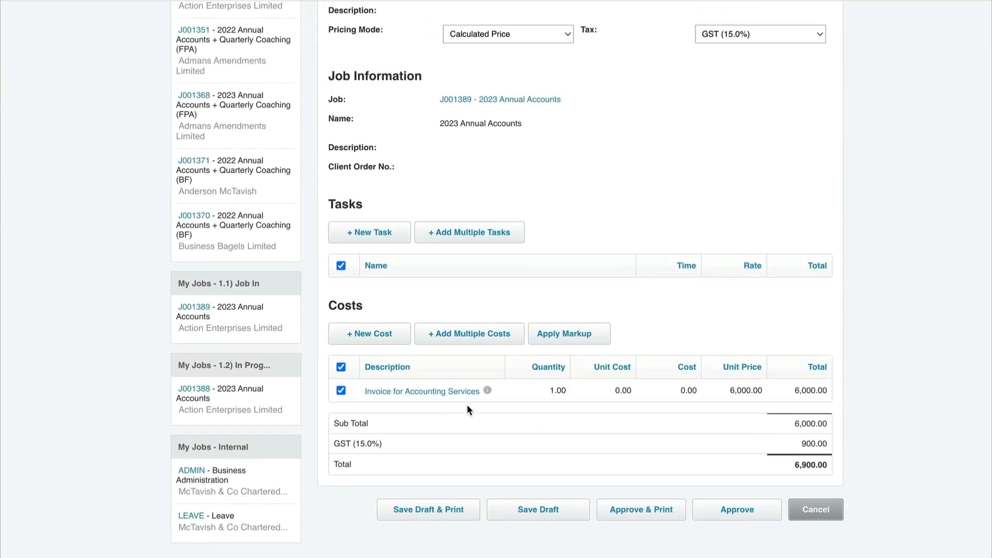
mouse_move(407, 415)
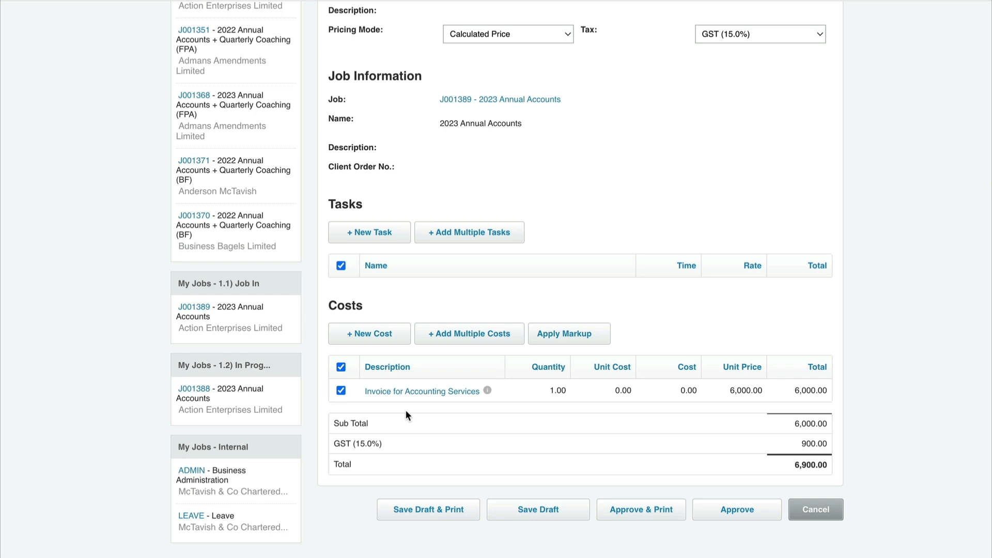
mouse_move(499, 413)
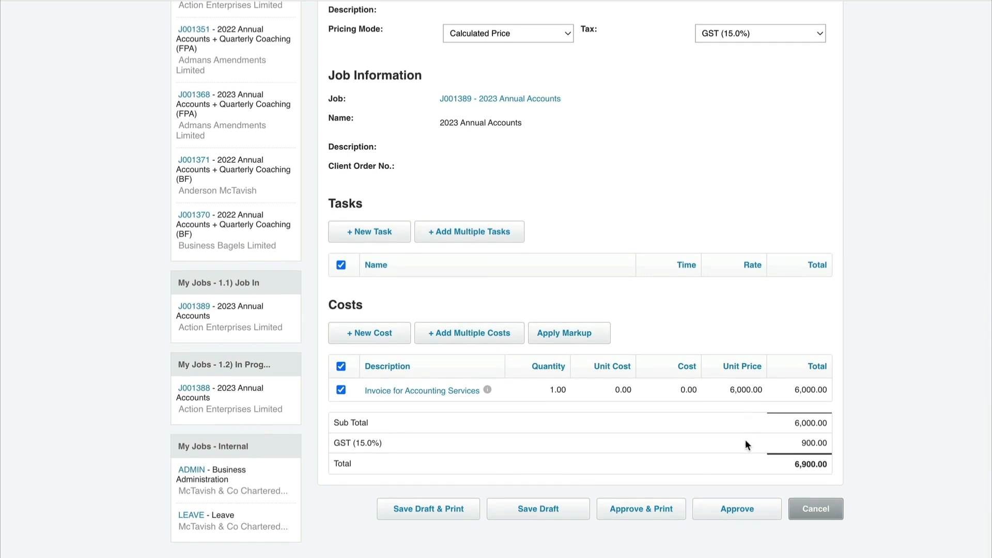
left_click(640, 509)
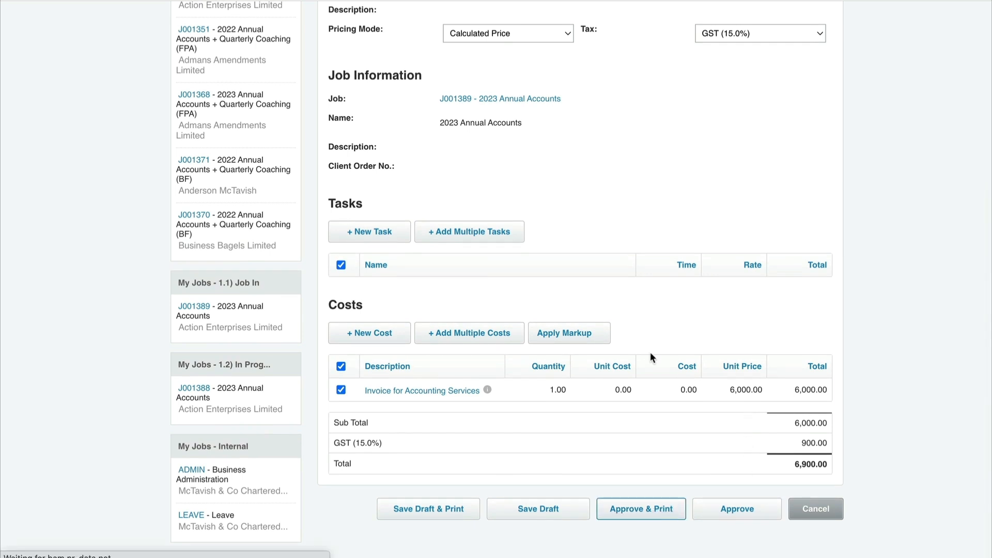
left_click(640, 508)
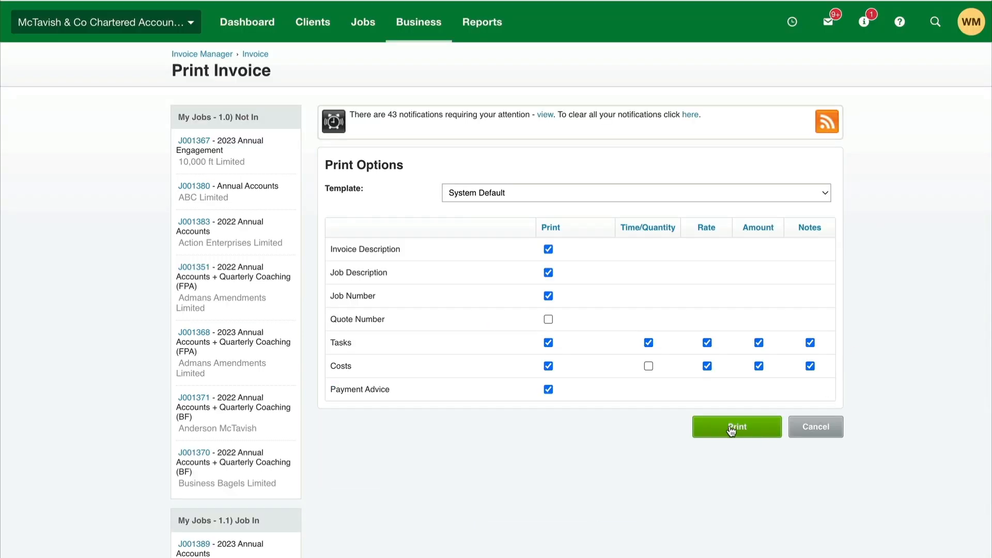
left_click(736, 426)
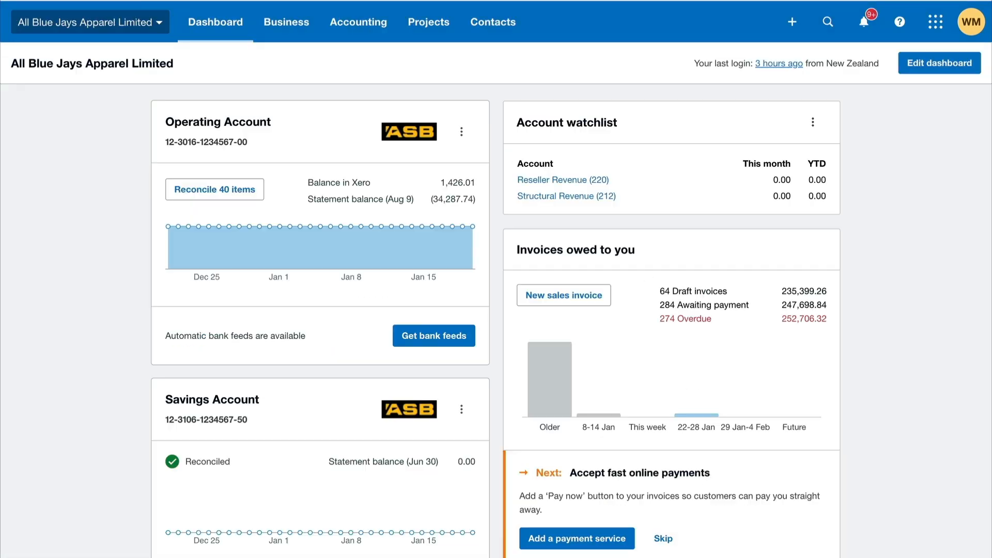
- Open Action Enterprises Limited's draft invoice IN-1258 from Xero's Draft invoices list
left_click(285, 21)
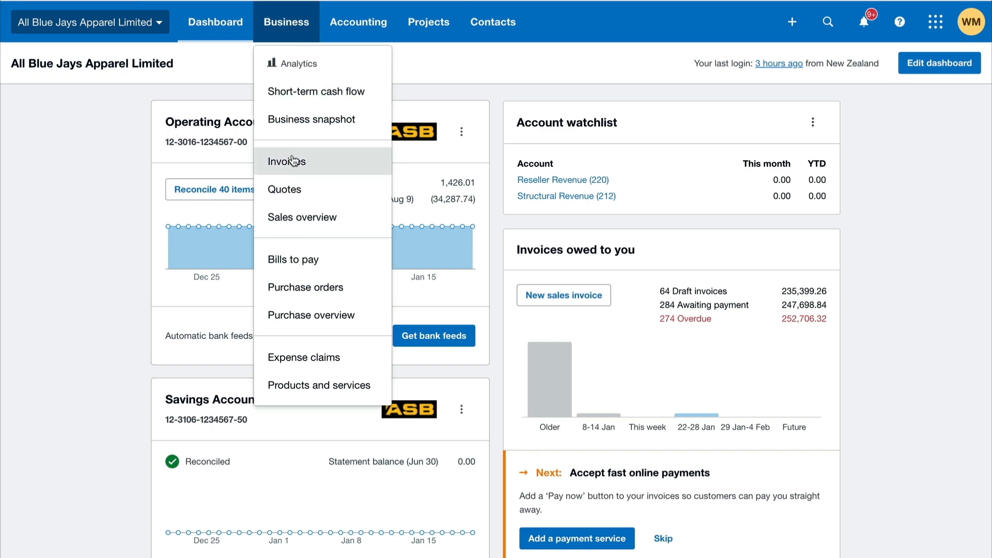
left_click(286, 160)
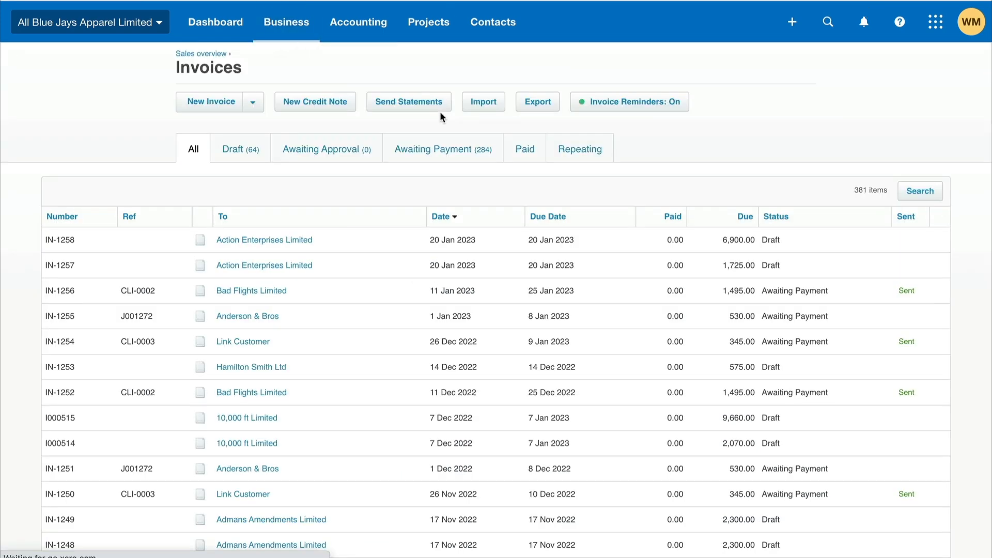
left_click(239, 149)
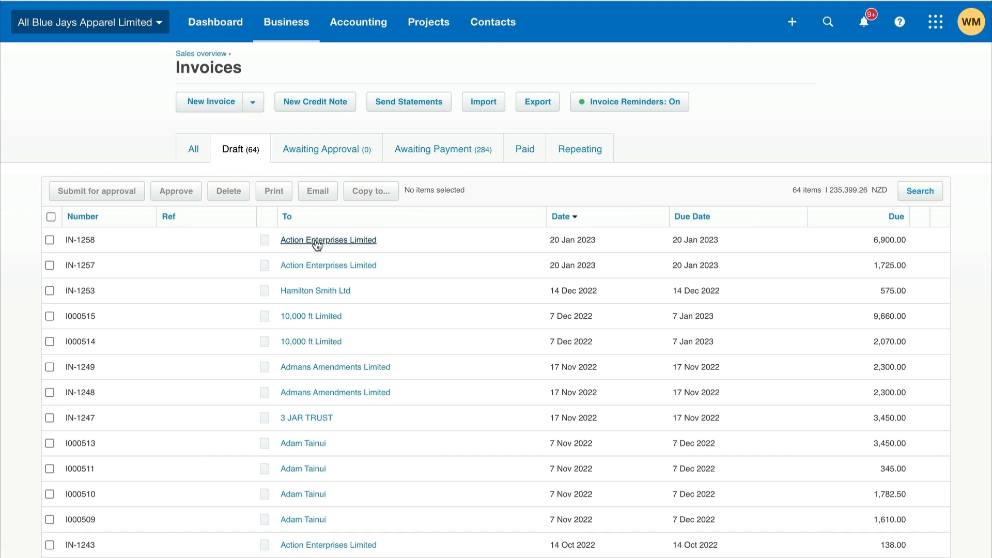
left_click(329, 239)
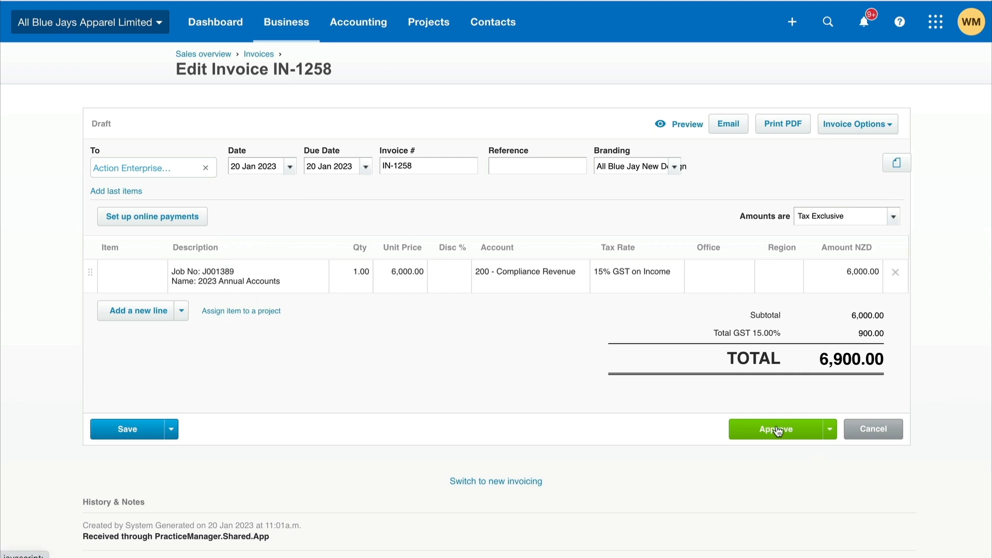
mouse_move(292, 33)
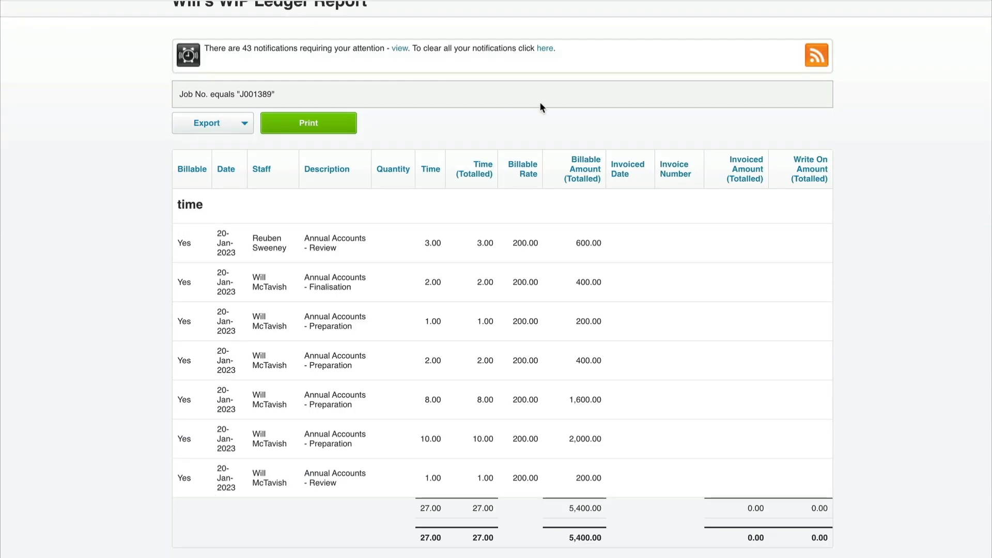
- Scroll J001389's WIP ledger report to the -6,000 interim invoice entry
scroll("down", 3)
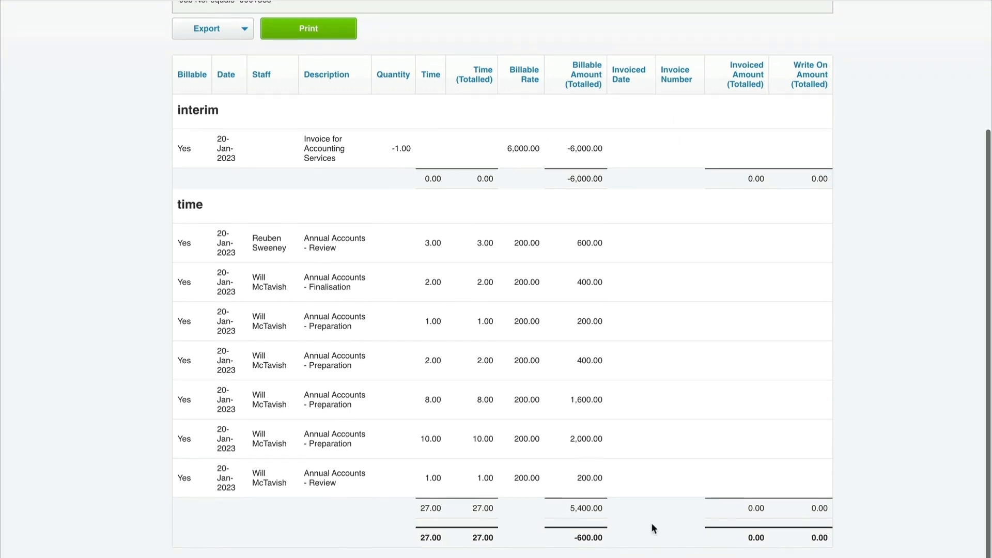
mouse_move(593, 553)
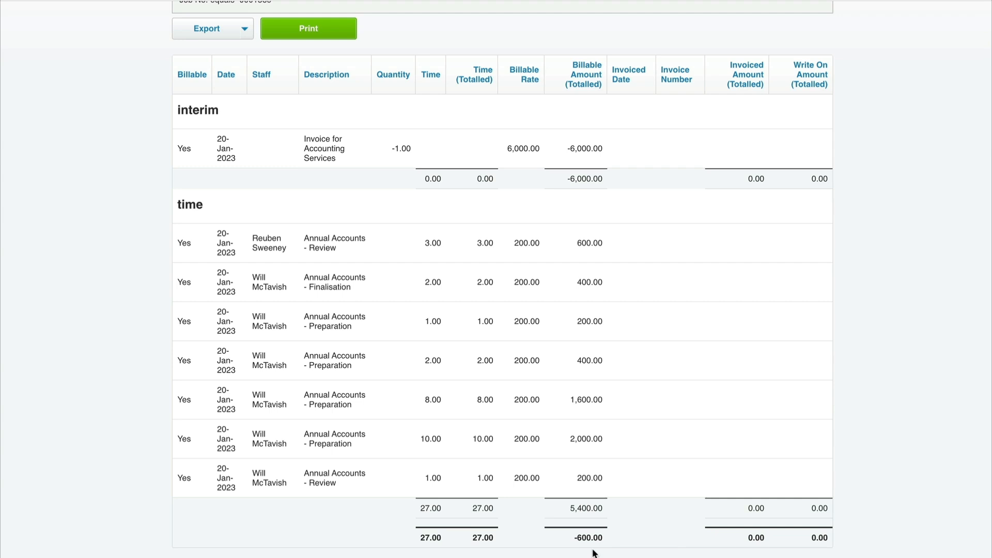
mouse_move(605, 234)
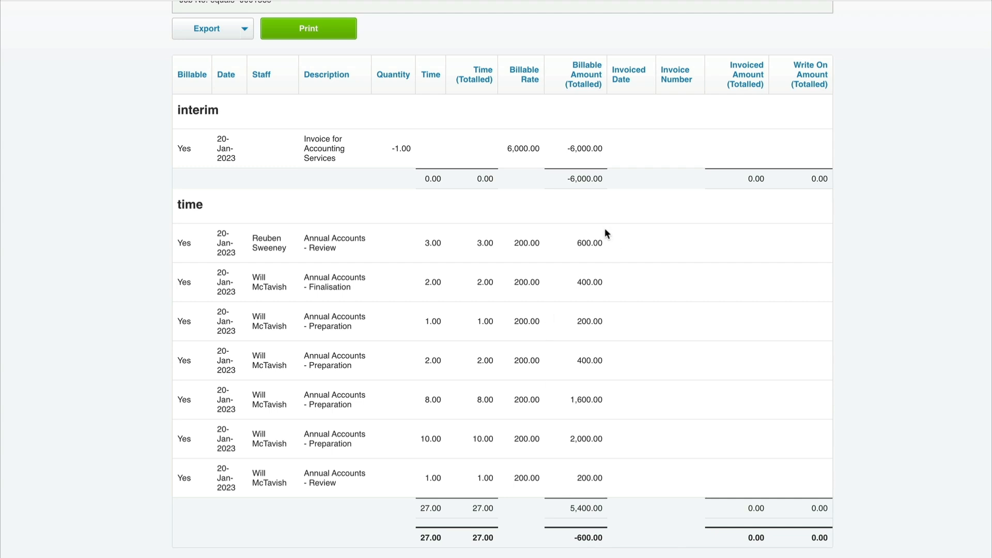
mouse_move(340, 71)
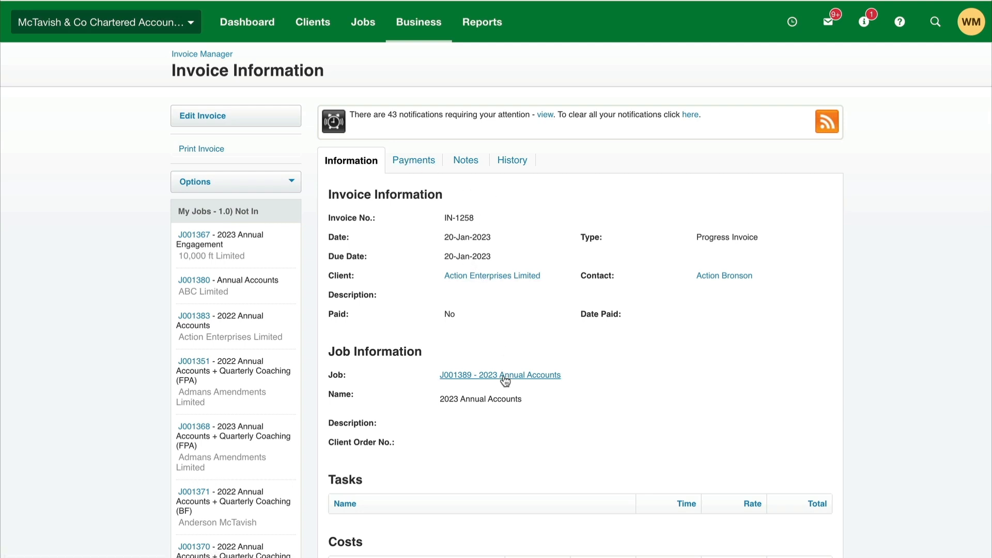
- Remove job J001389 from the invoice list, writing off all its unbilled WIP
left_click(499, 374)
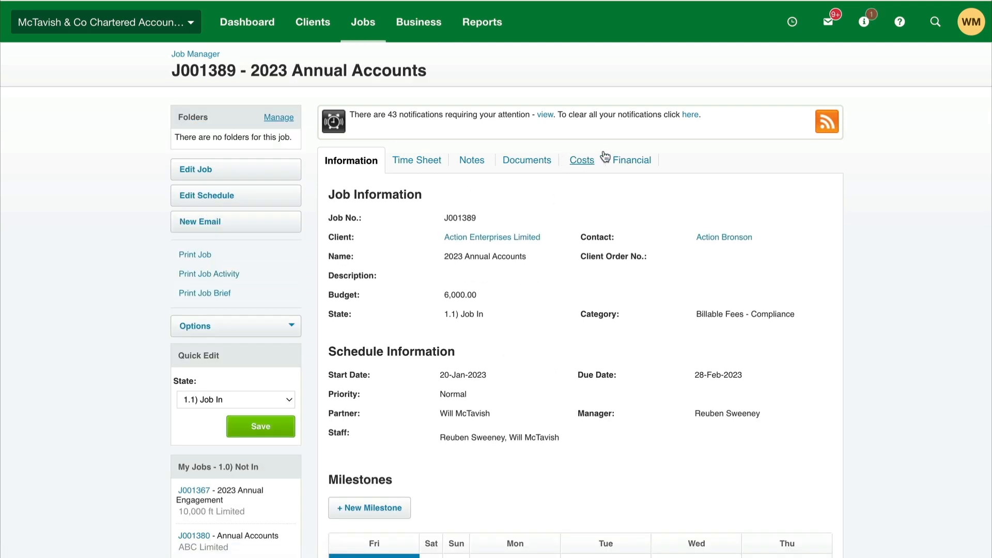
left_click(628, 159)
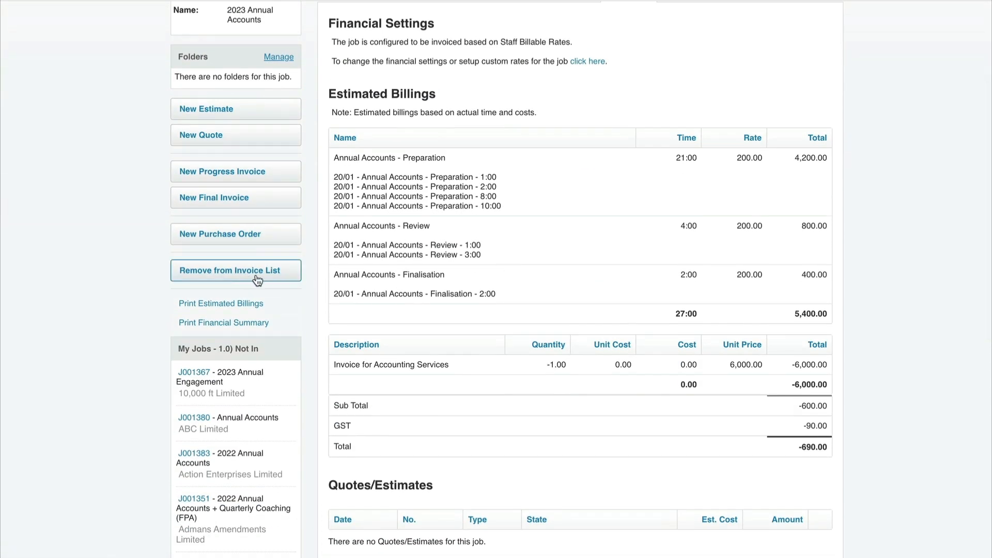
left_click(236, 270)
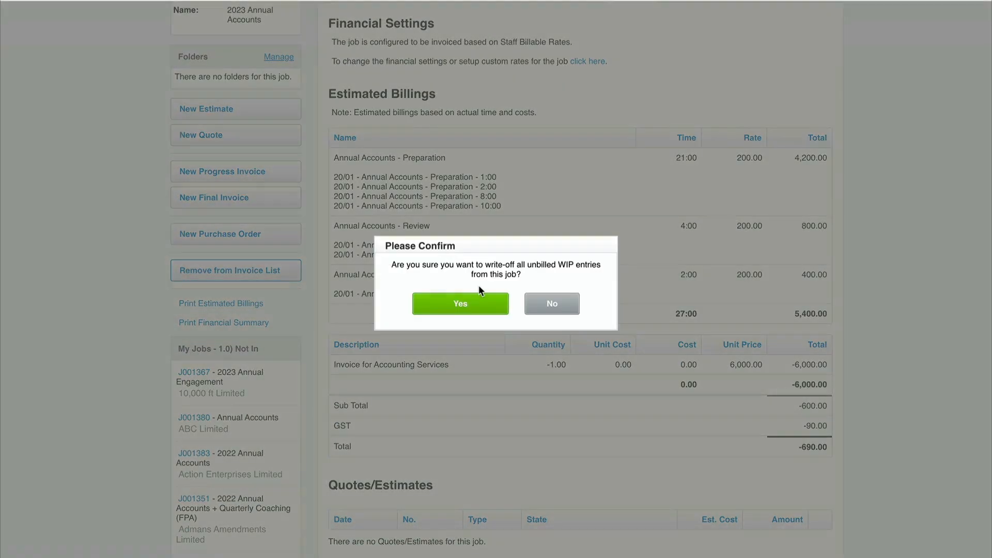
left_click(459, 304)
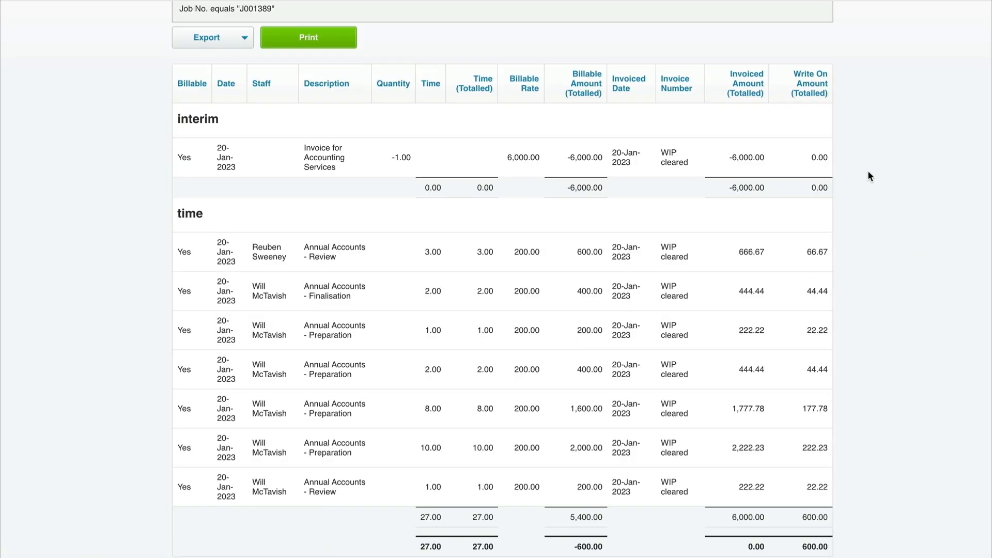
mouse_move(834, 248)
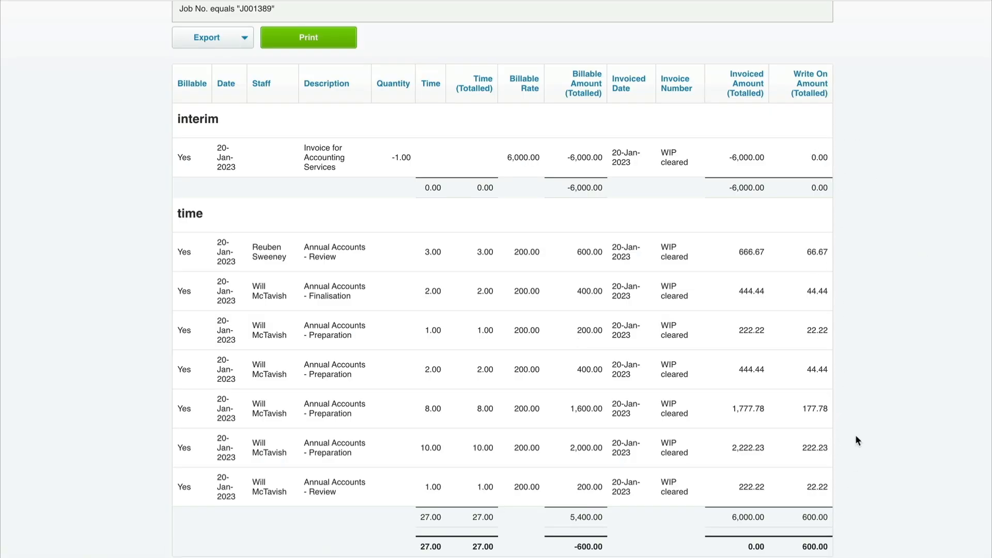
mouse_move(891, 178)
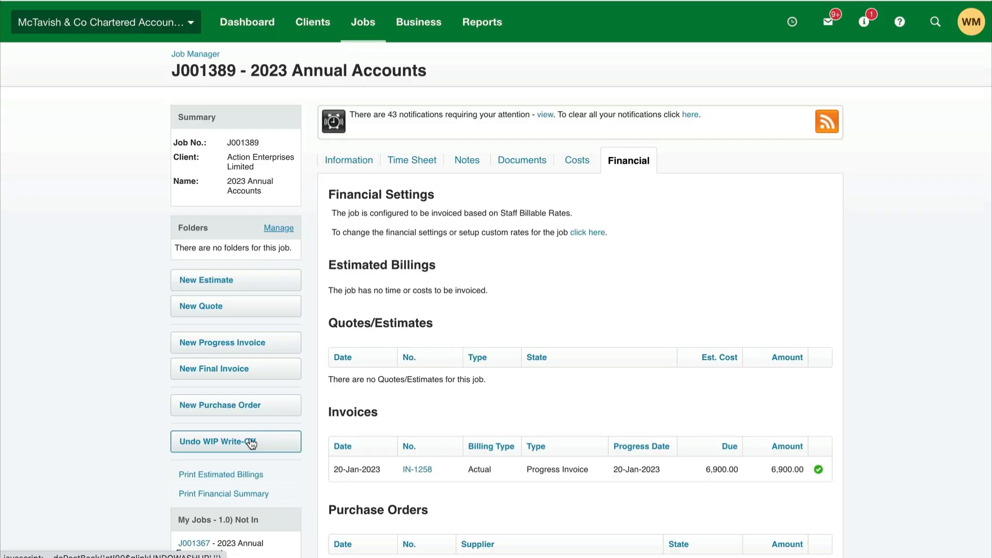
- Undo J001389's WIP write-off and check the restored entries in the WIP ledger report
left_click(236, 441)
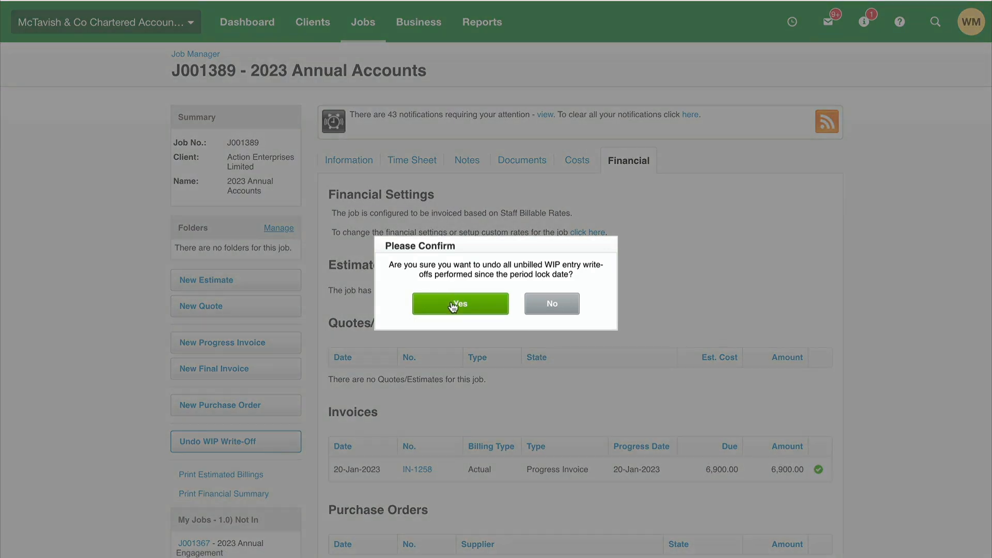
left_click(460, 303)
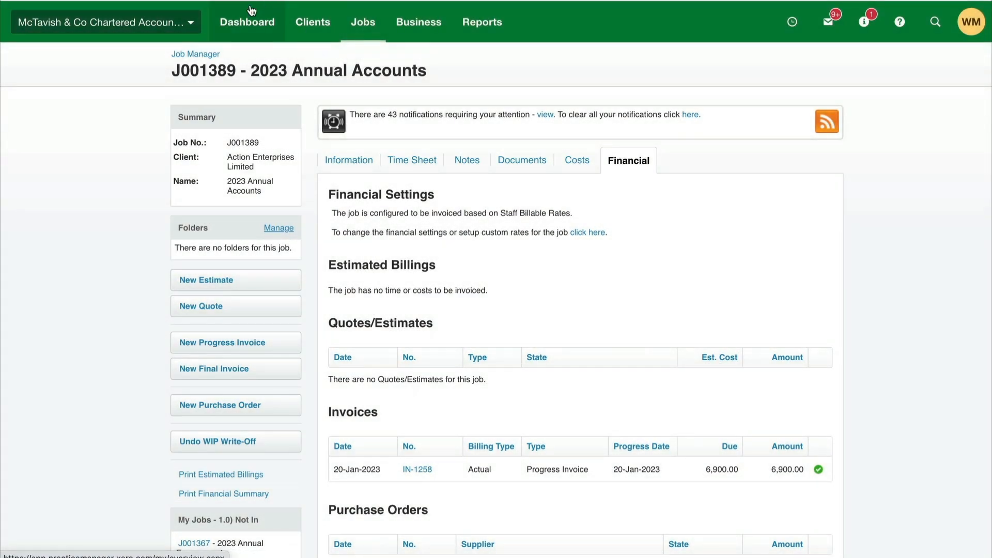
left_click(224, 494)
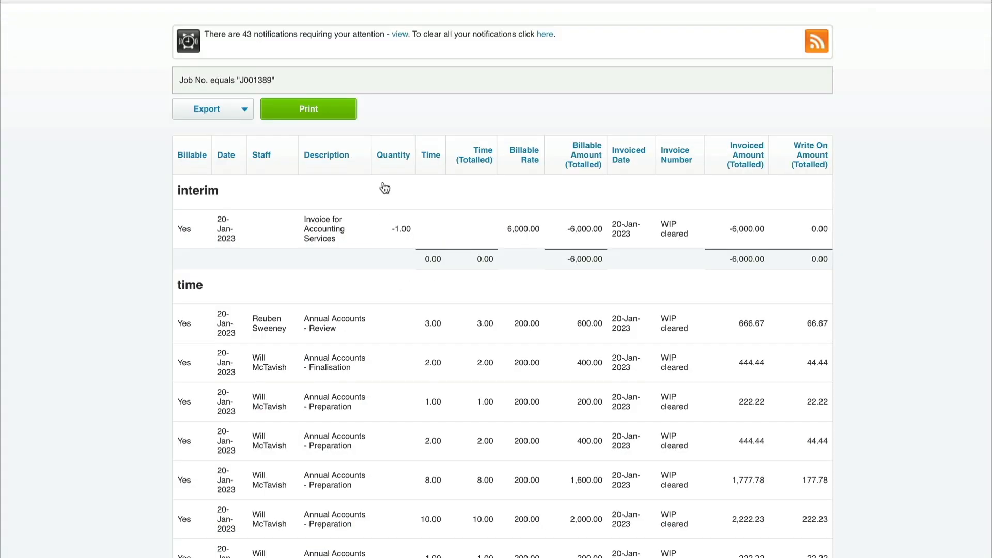
scroll("down", 3)
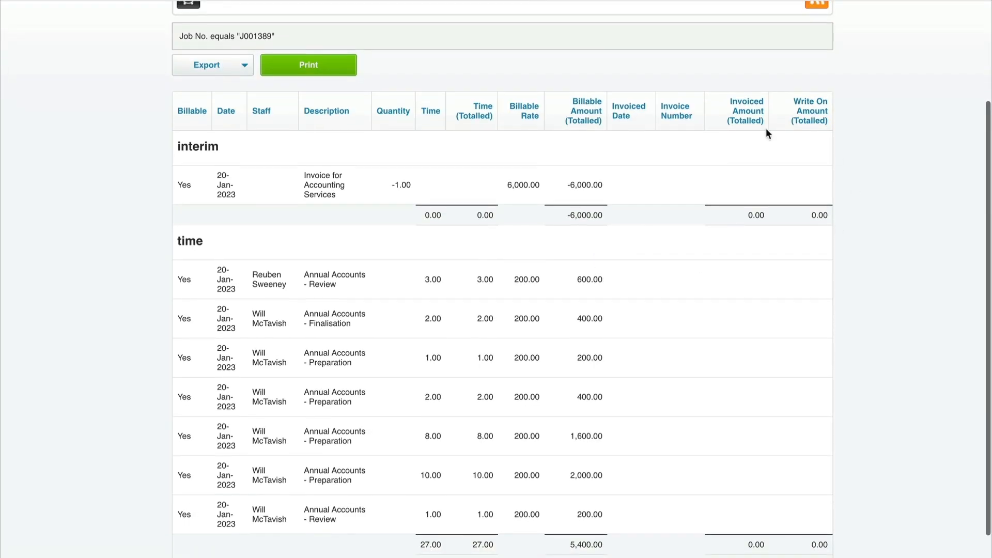
mouse_move(606, 424)
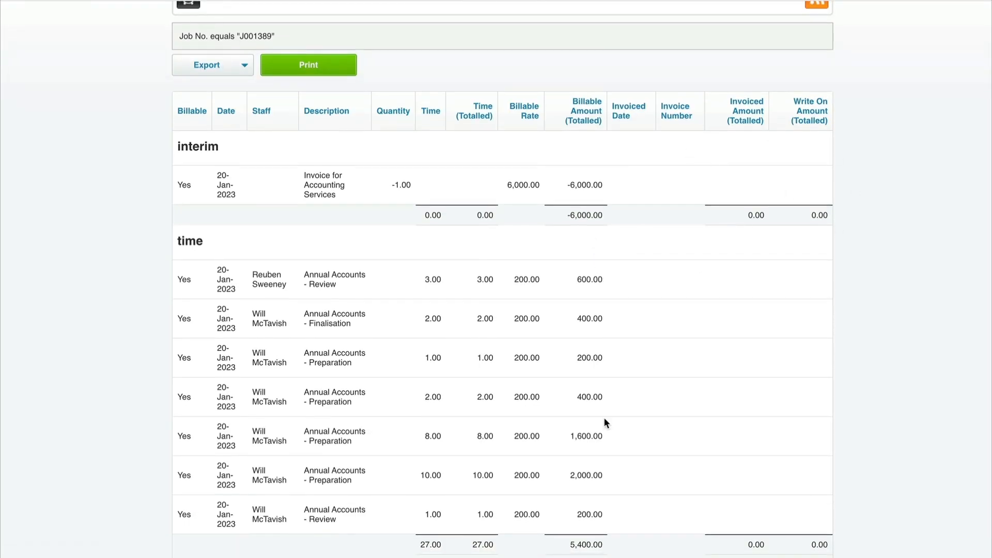
scroll("down", 3)
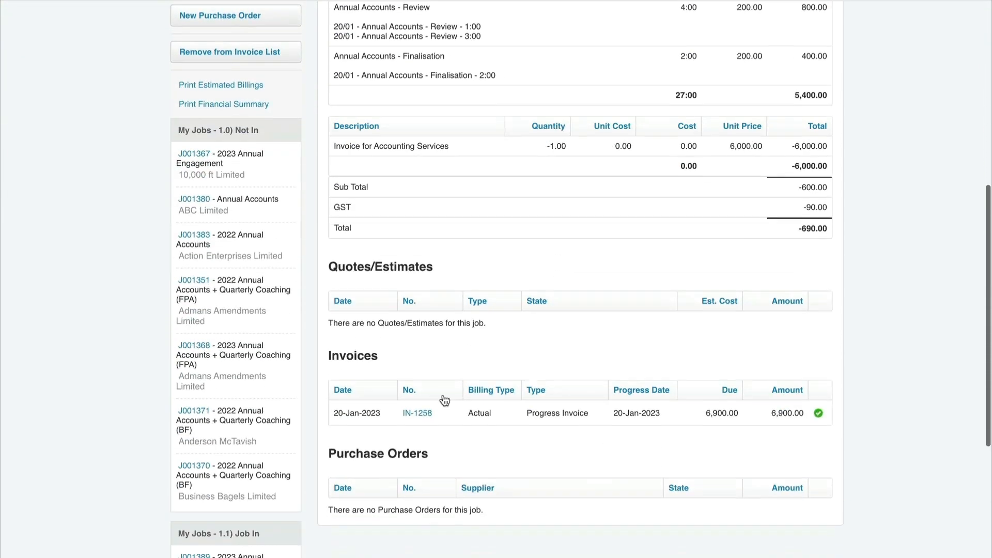
- Open invoice IN-1258's details and cancel the invoice
scroll("down", 3)
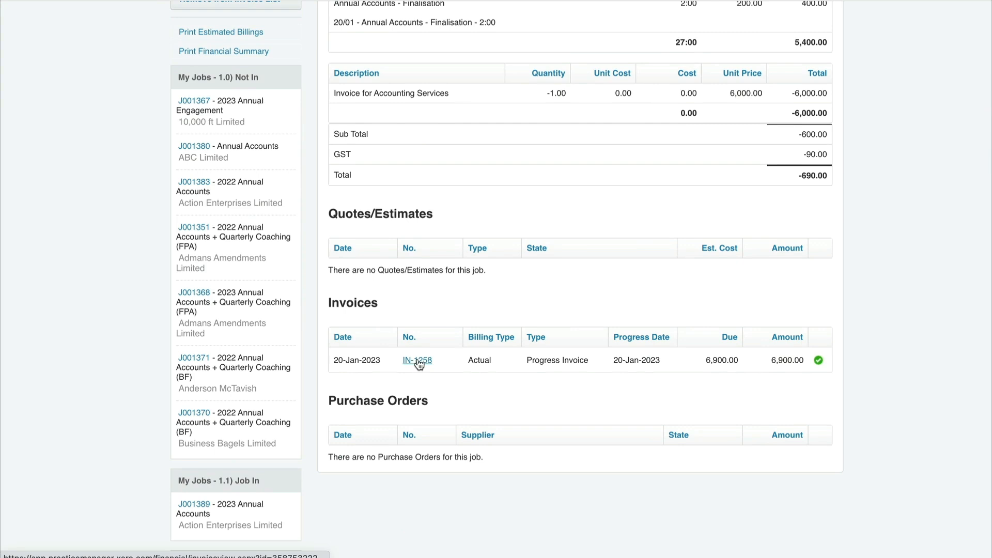
left_click(417, 361)
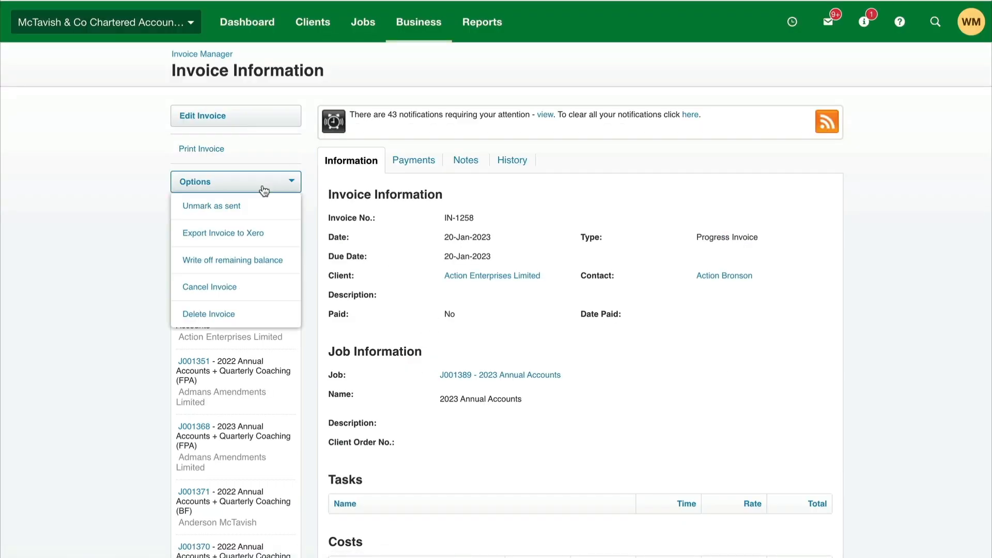
mouse_move(209, 314)
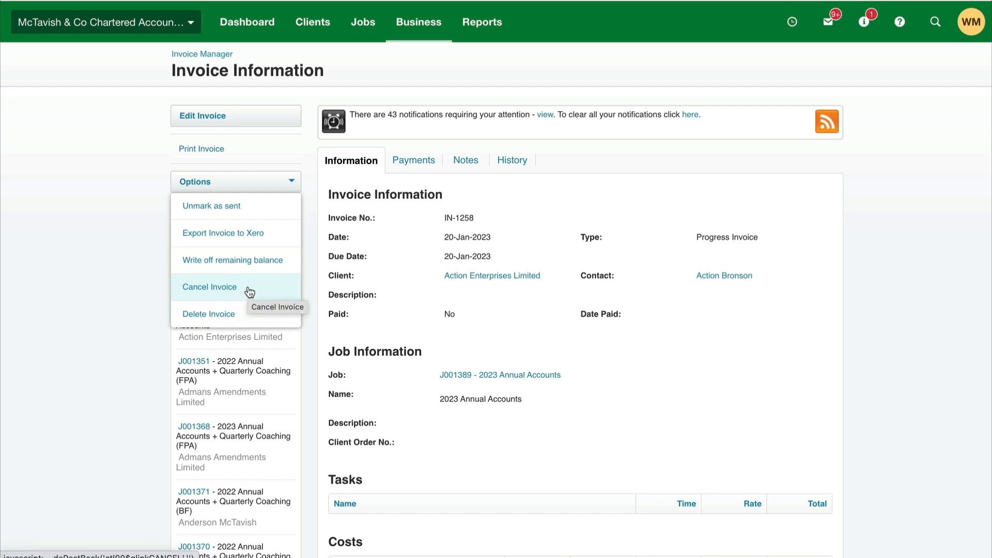
left_click(209, 287)
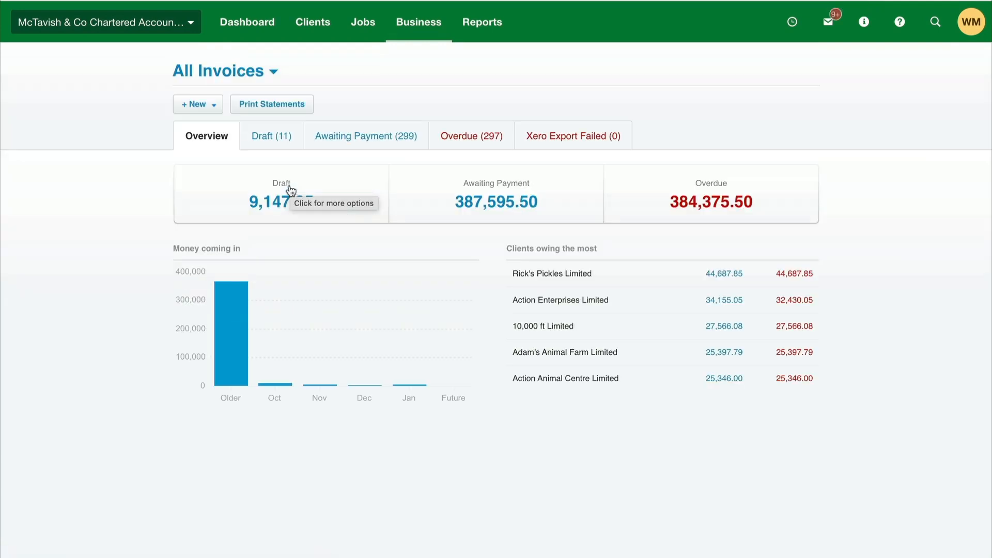
mouse_move(496, 183)
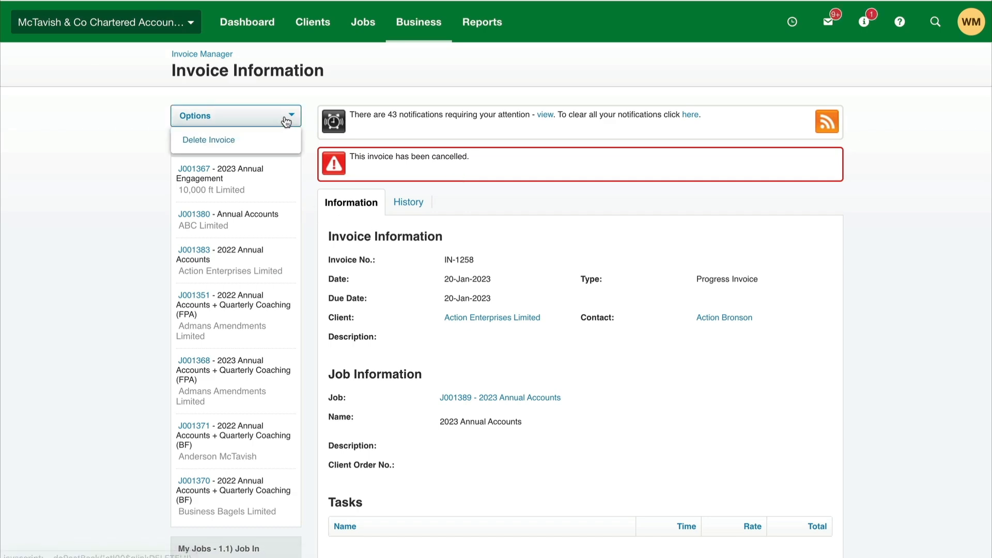
left_click(234, 115)
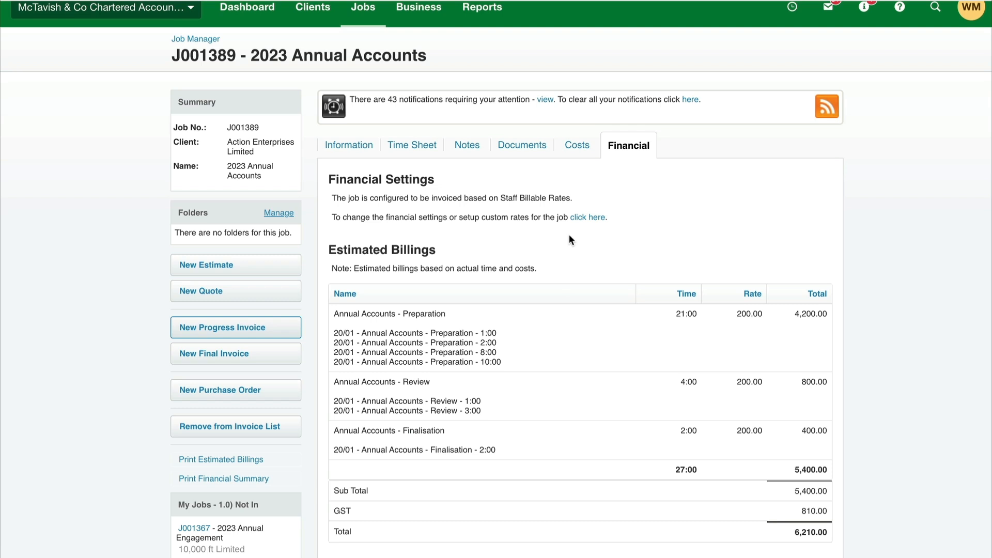
- Create a new J001389 progress invoice based on Actual Time and Costs
left_click(222, 327)
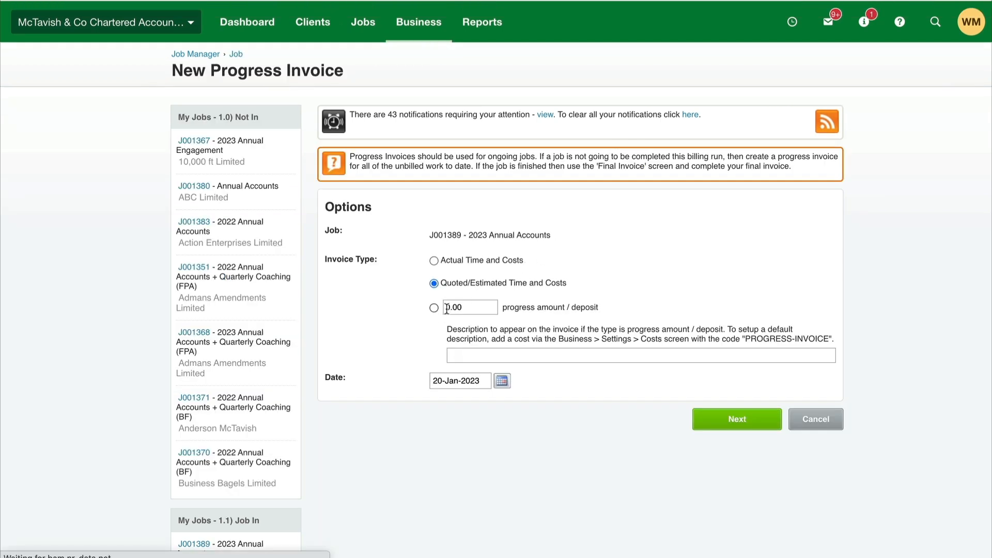
mouse_move(440, 302)
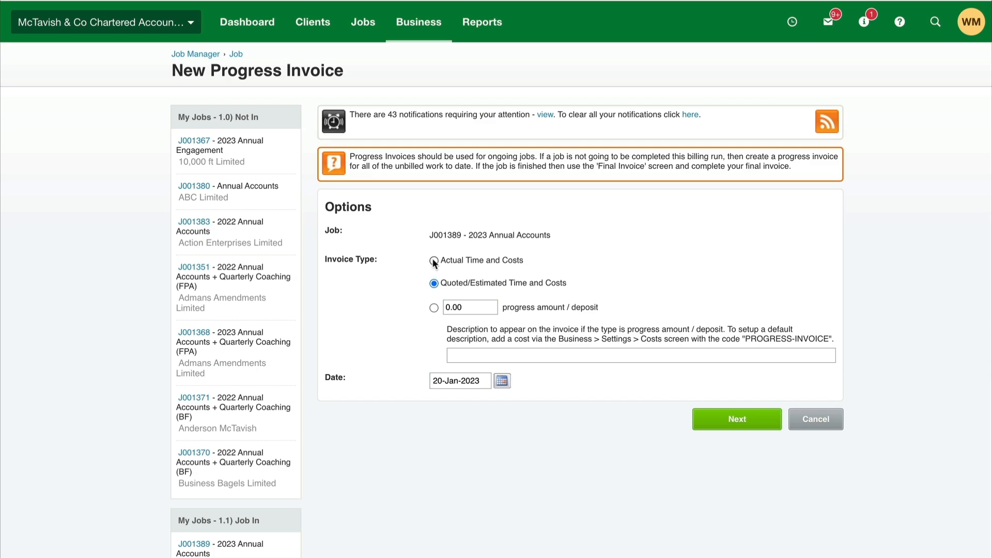
left_click(434, 260)
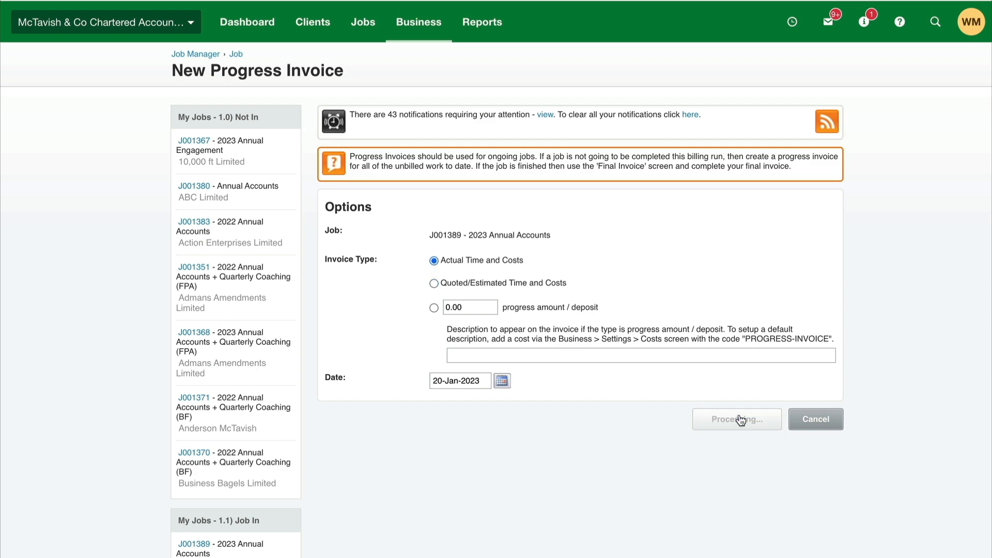
left_click(736, 419)
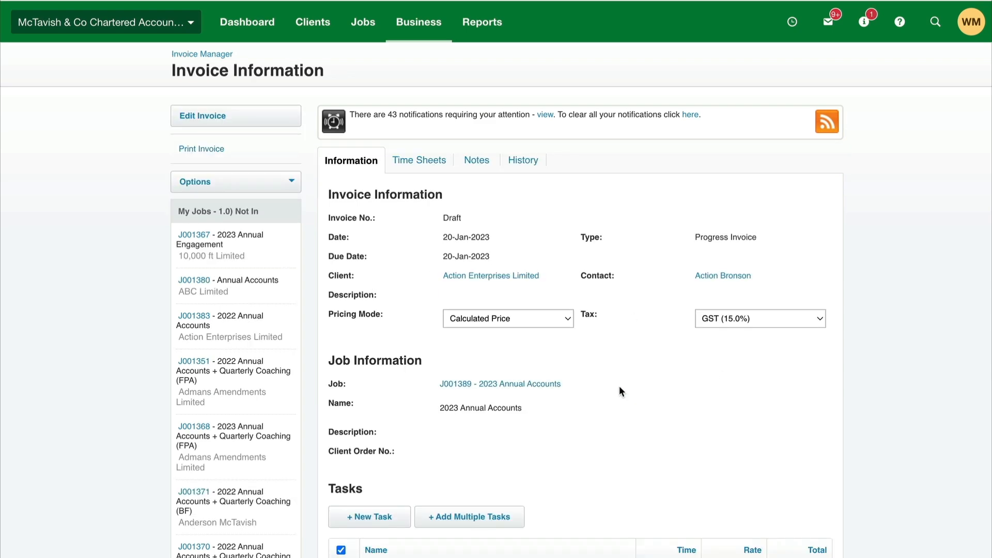
- Set Pricing Mode to Fixed Price and give Preparation a 4800 fixed price
scroll("down", 3)
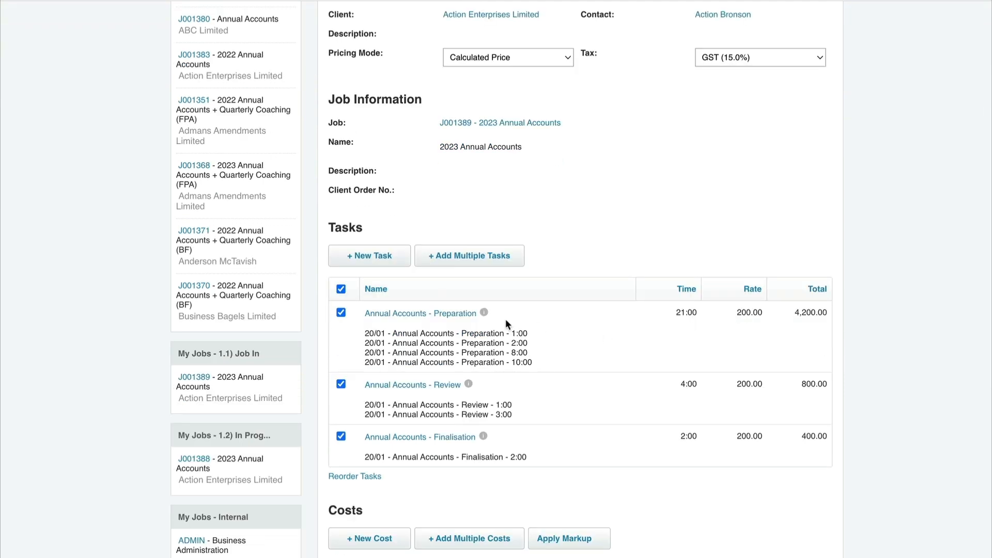
scroll("down", 3)
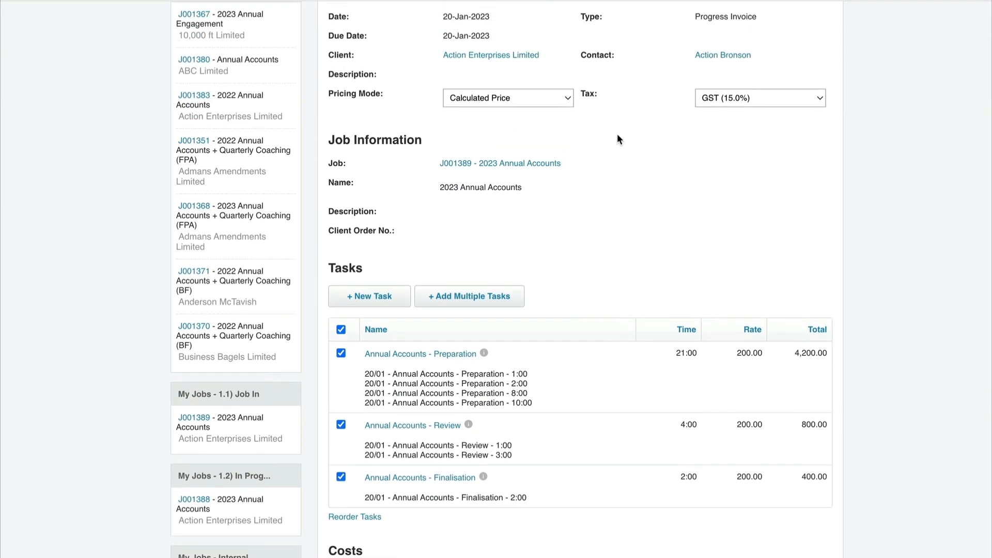
left_click(507, 98)
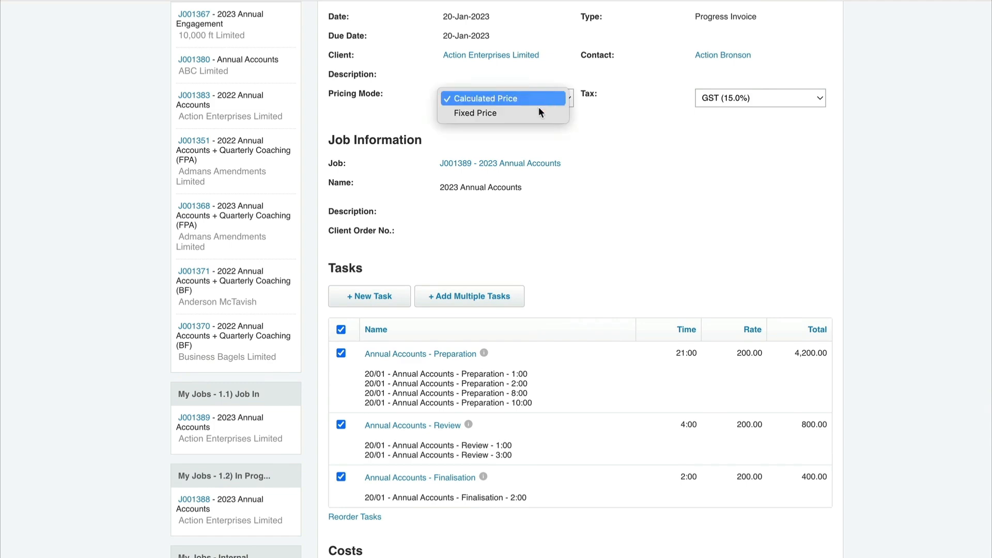
left_click(475, 113)
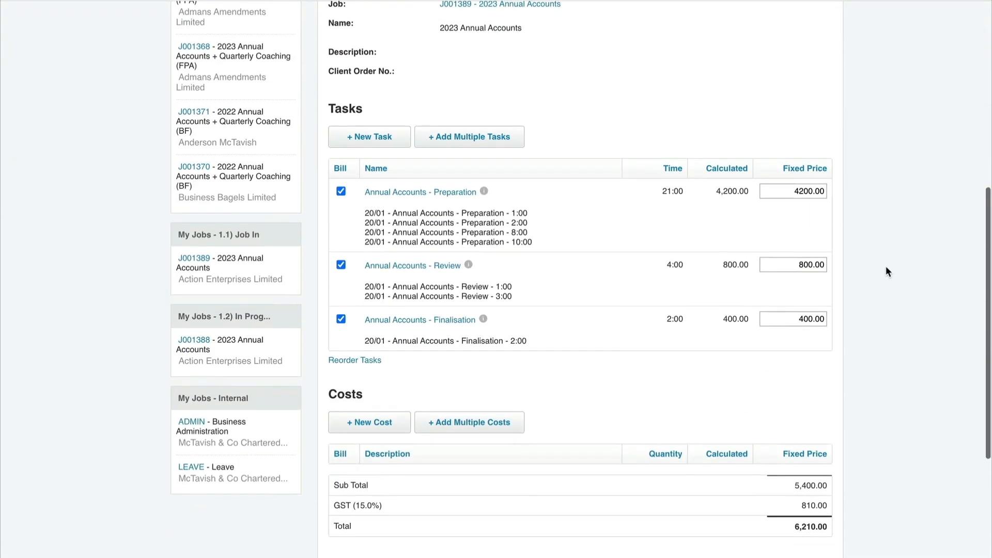
scroll("down", 3)
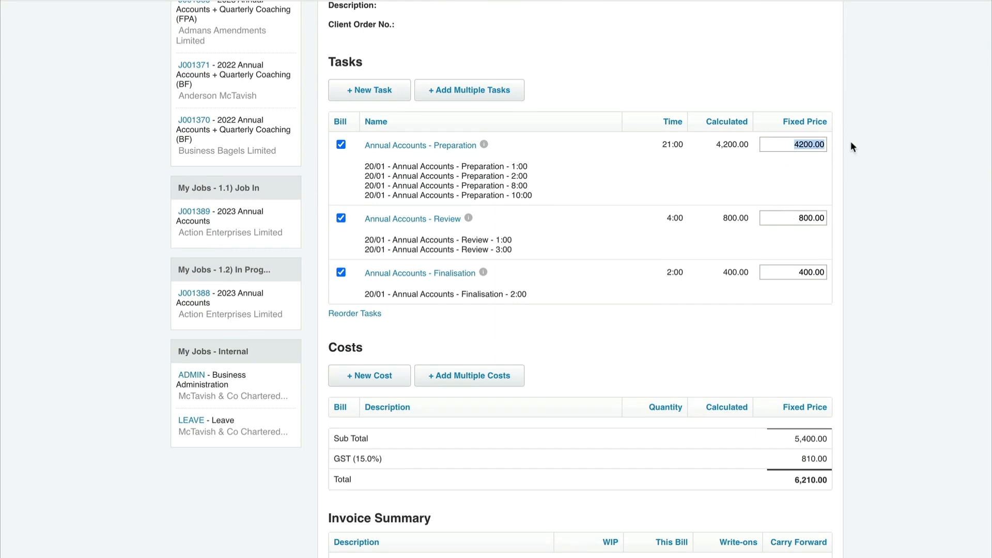
type("4800")
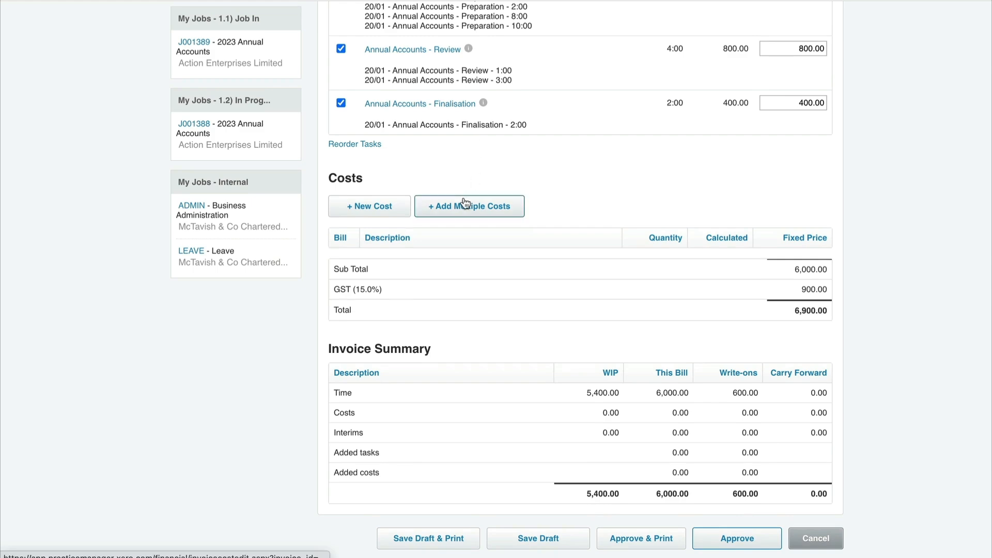
- Approve the invoice and open Xero's sales invoices list to find draft IN-1259
left_click(735, 539)
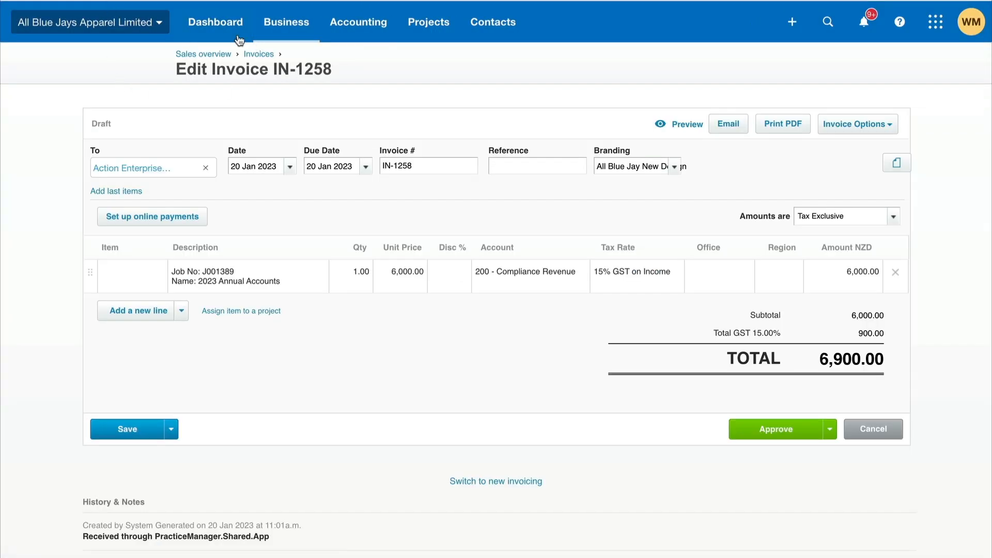
left_click(285, 22)
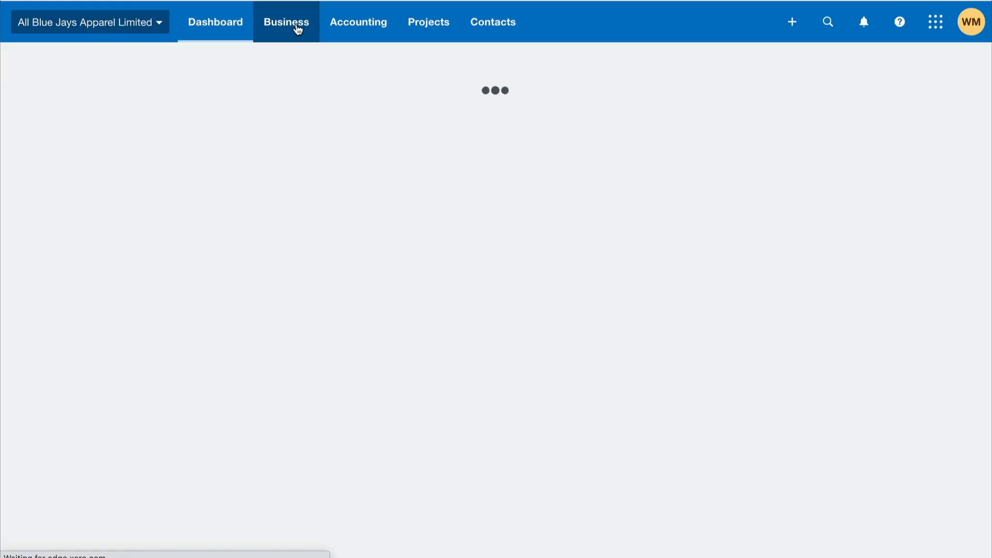
left_click(286, 21)
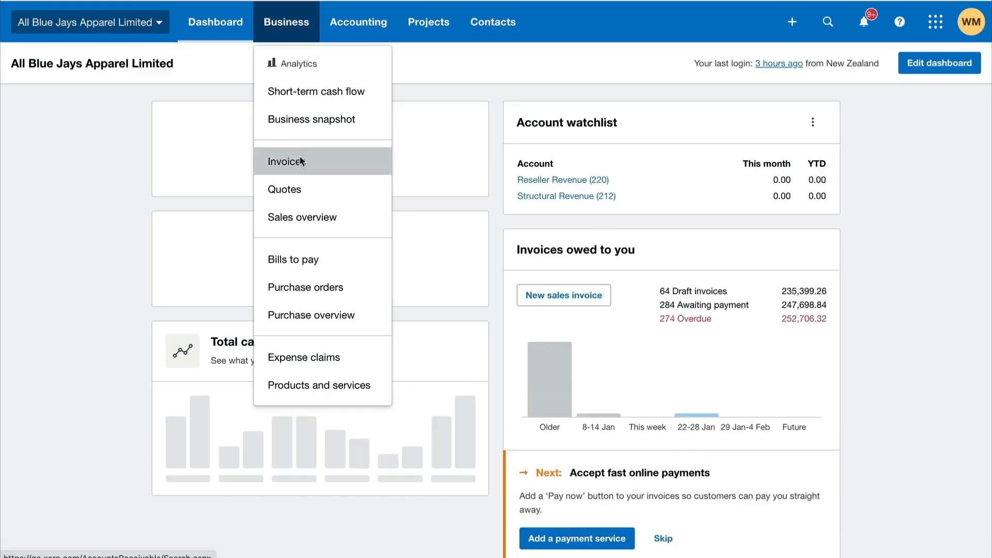
left_click(287, 161)
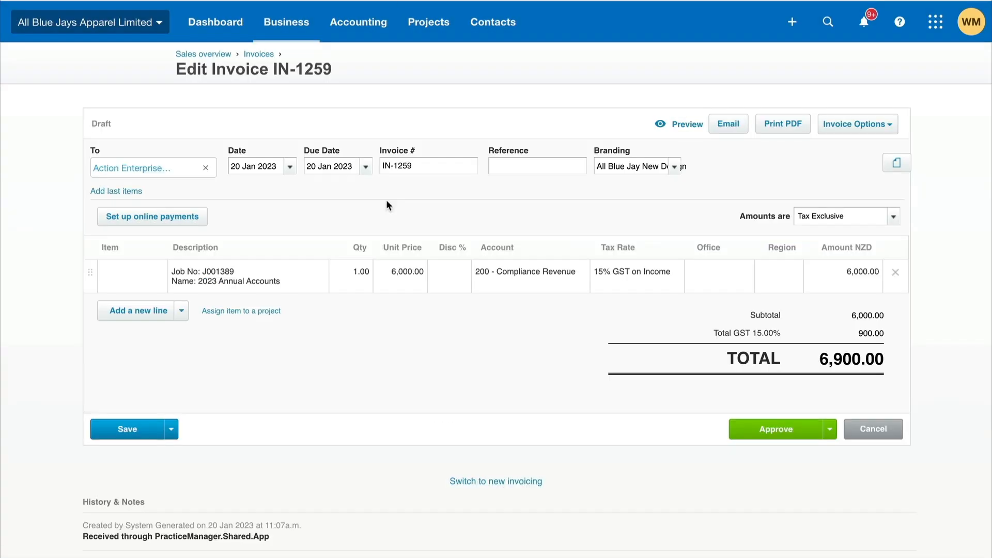
mouse_move(555, 414)
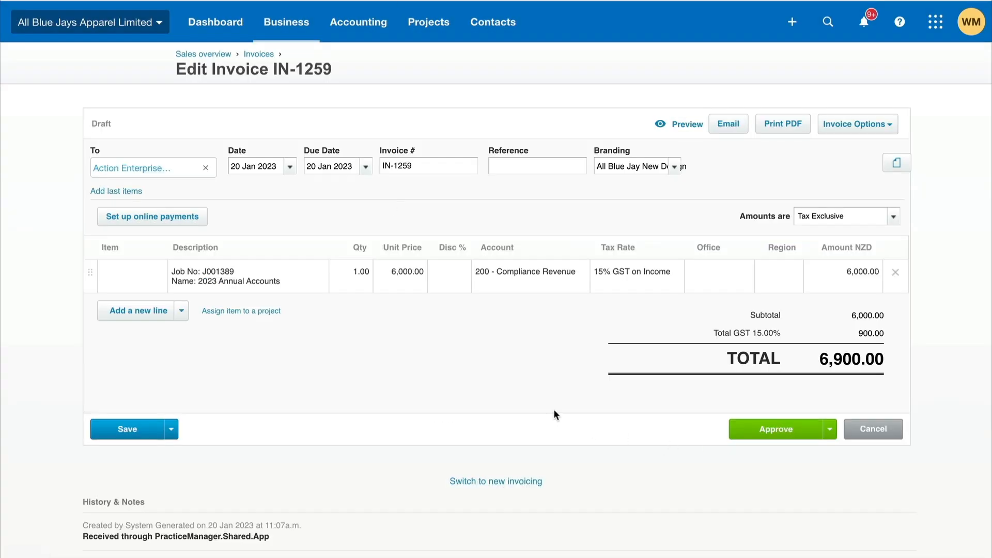
mouse_move(294, 106)
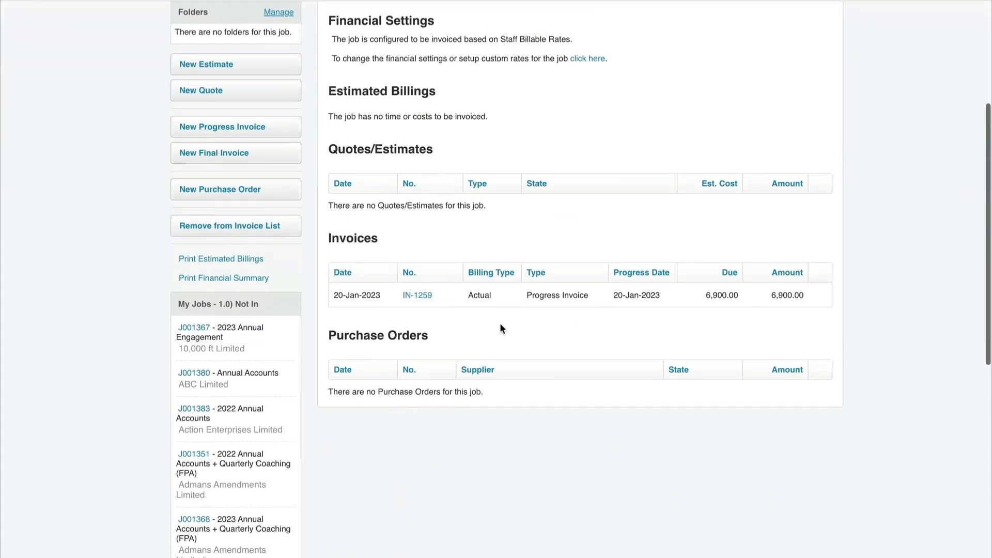
- Open invoice IN-1259's details and scroll down through its lines
left_click(417, 294)
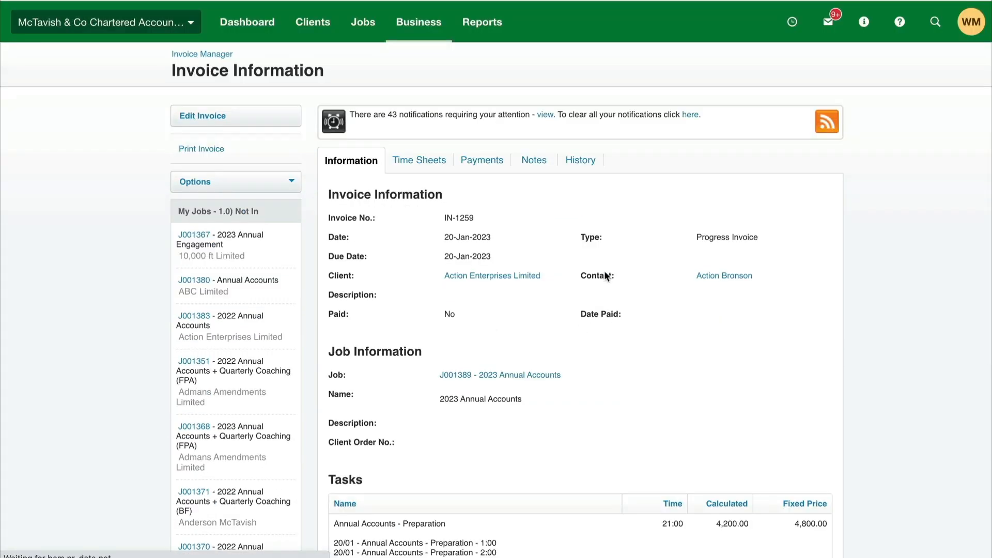
scroll("down", 3)
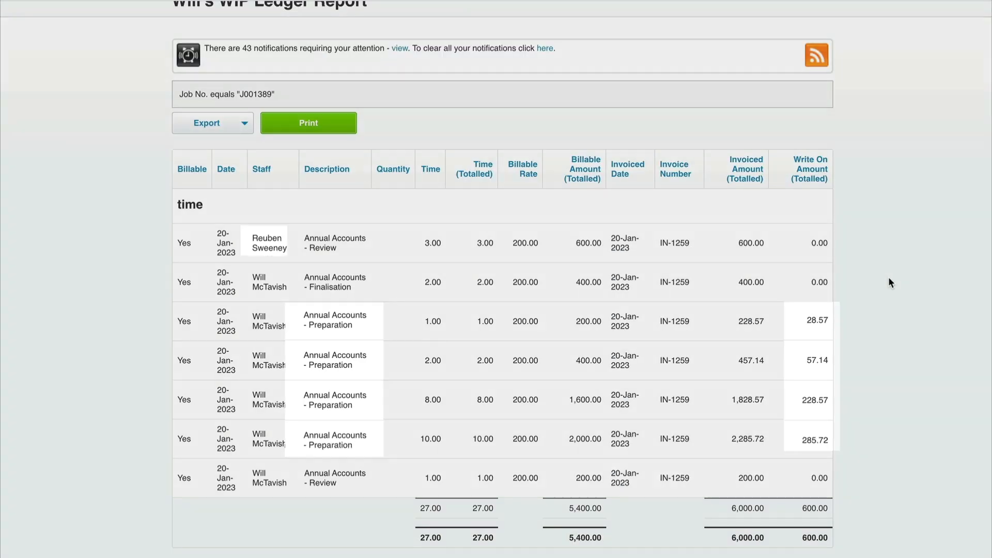
left_click(308, 123)
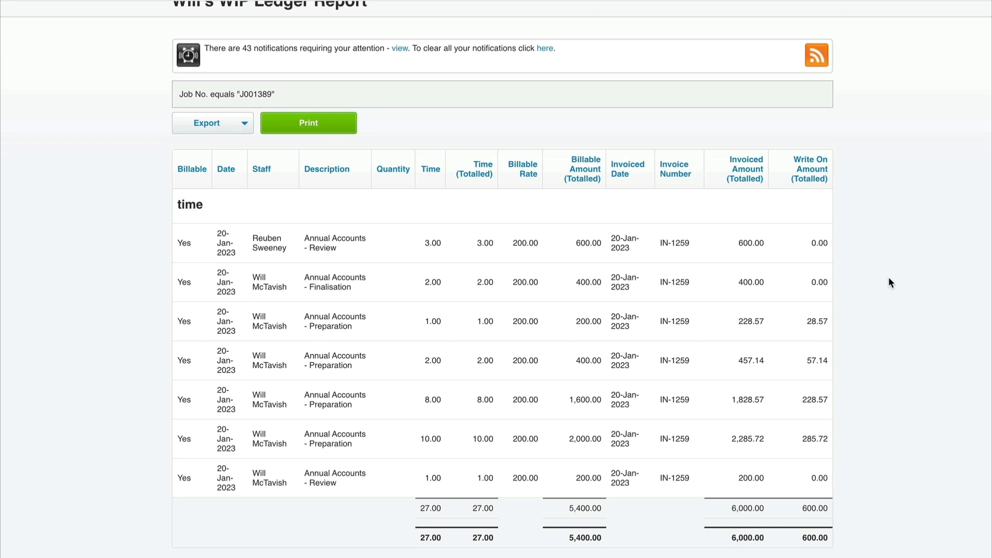
mouse_move(873, 306)
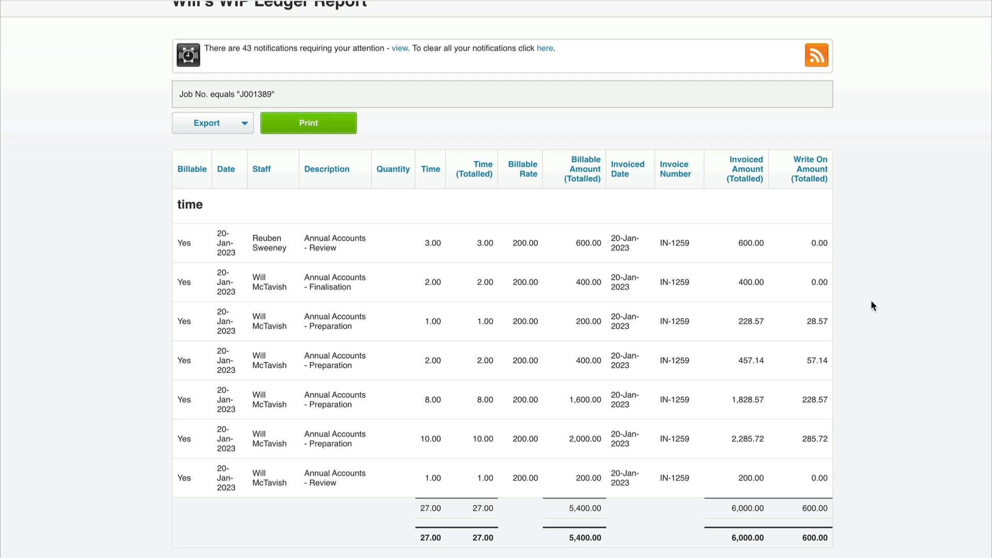
mouse_move(868, 325)
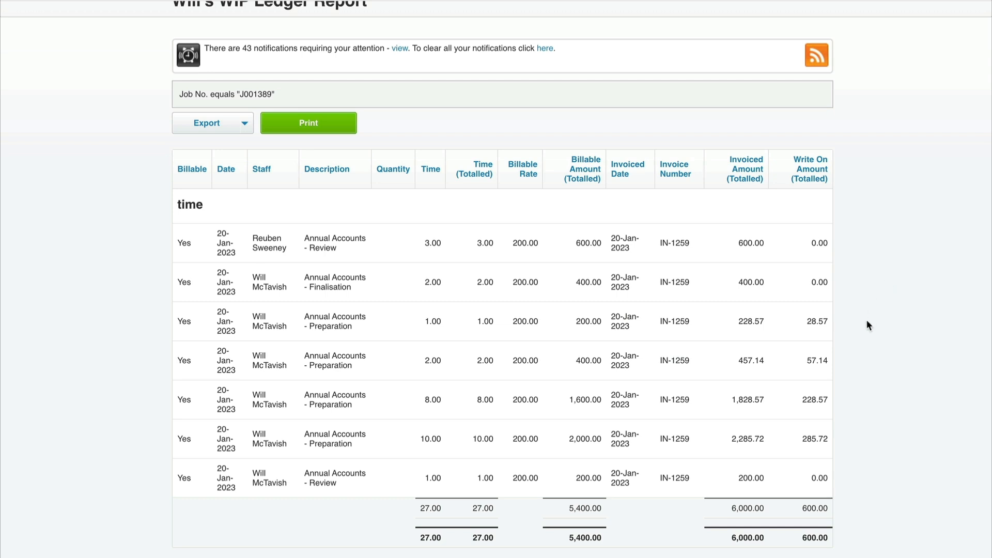